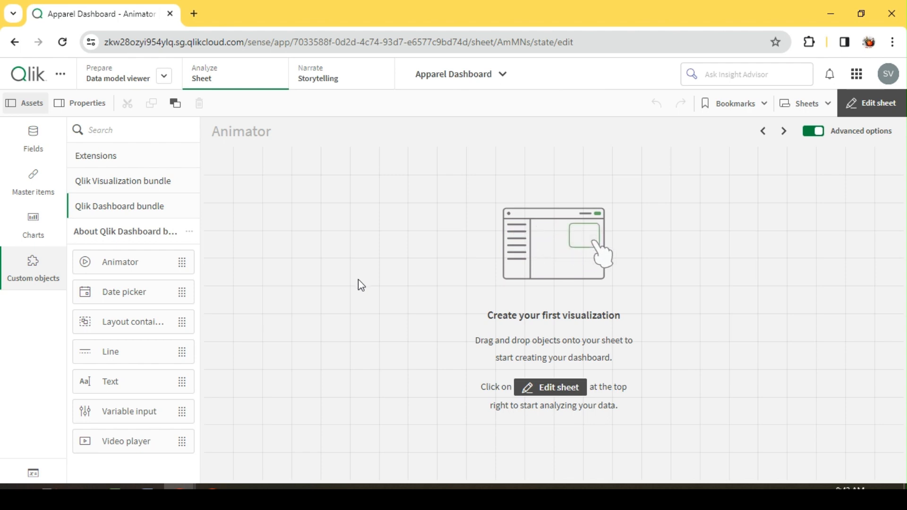
{"action": "mouse_move", "coordinate": [125, 266]}
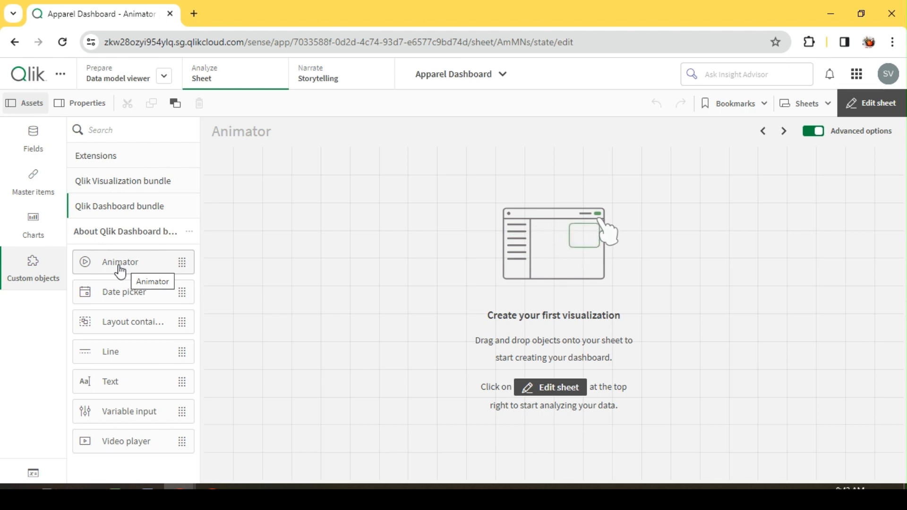
- Drag an Animator object from the Qlik Dashboard bundle onto the bottom of the sheet
{"action": "left_click_drag", "start_coordinate": [120, 261], "coordinate": [338, 398]}
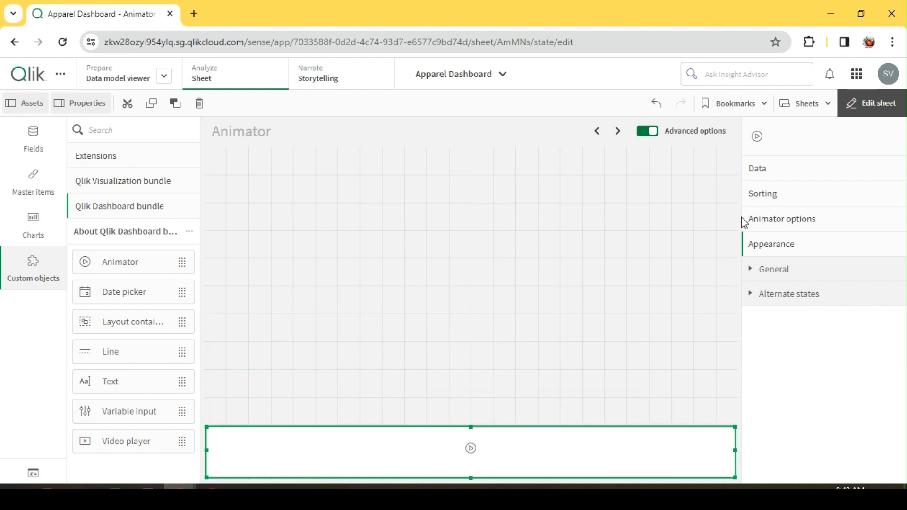
- Set MonthYear as the animator's dimension, searching the field list for 'mo'
{"action": "left_click", "coordinate": [758, 169]}
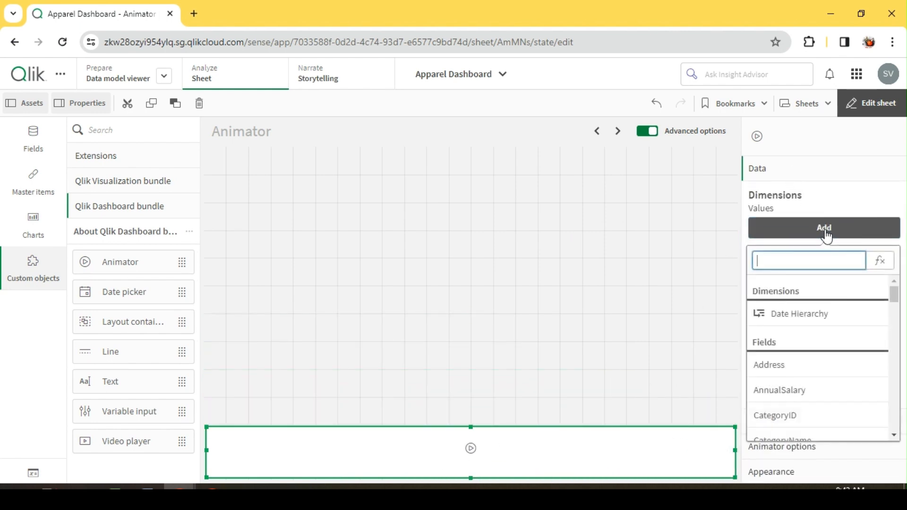
{"action": "type", "text": "mo"}
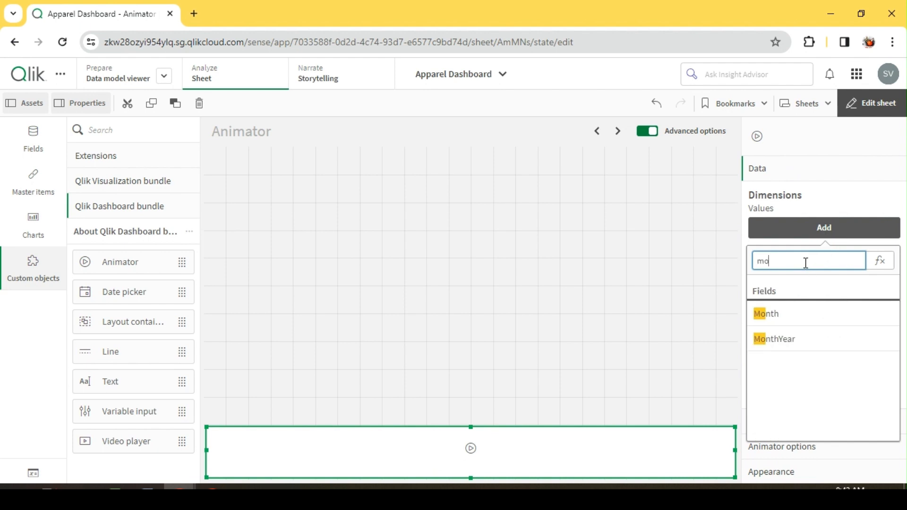
{"action": "left_click", "coordinate": [774, 339]}
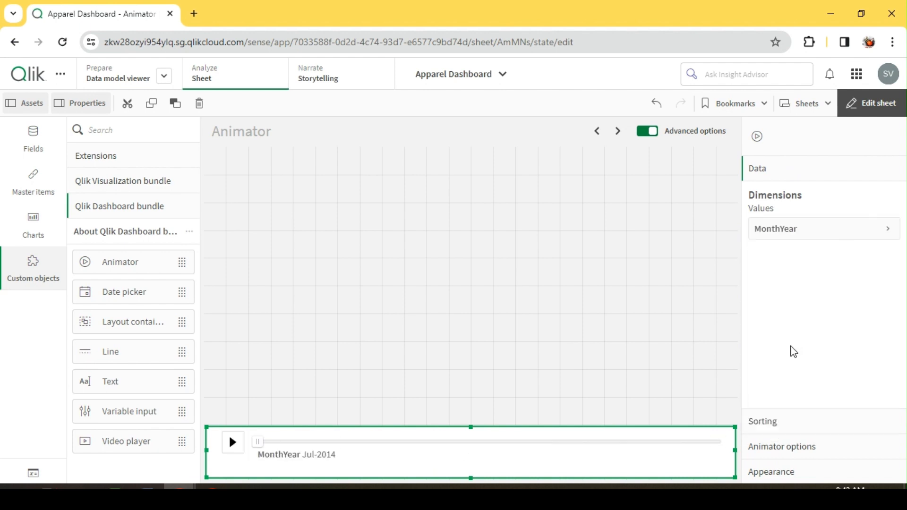
{"action": "mouse_move", "coordinate": [397, 294]}
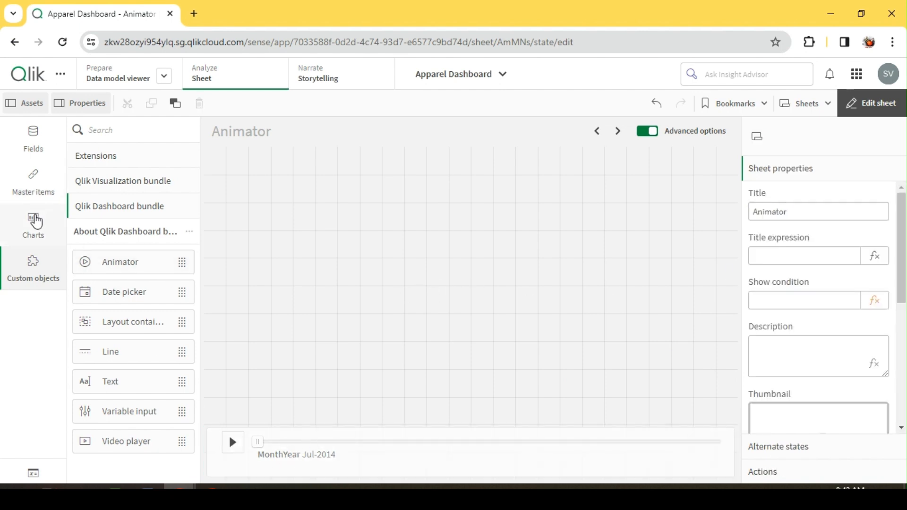
- Add a bar chart above the animator with CategoryName as its dimension
{"action": "left_click", "coordinate": [33, 222]}
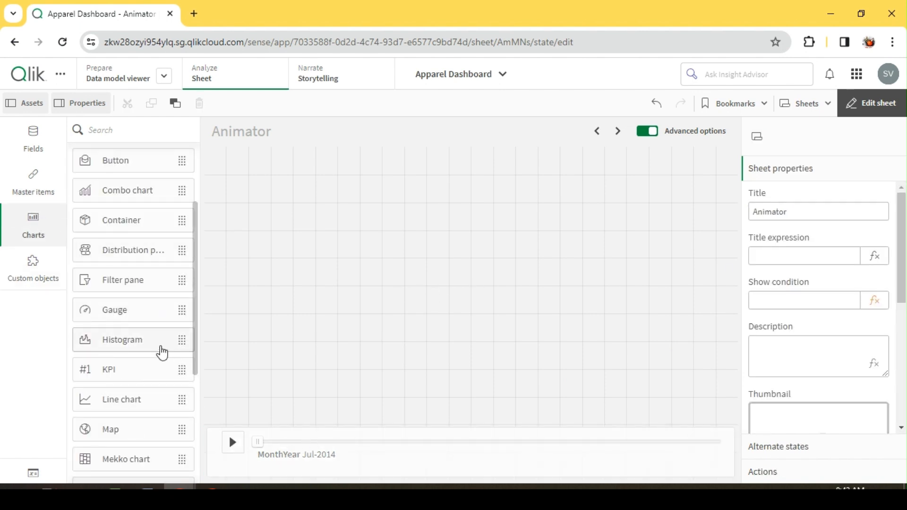
{"action": "mouse_move", "coordinate": [111, 295]}
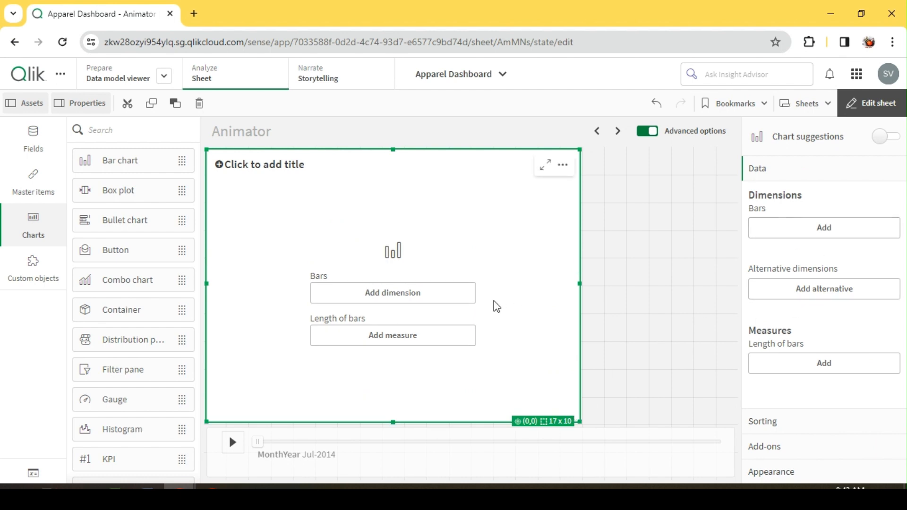
{"action": "left_click", "coordinate": [393, 293]}
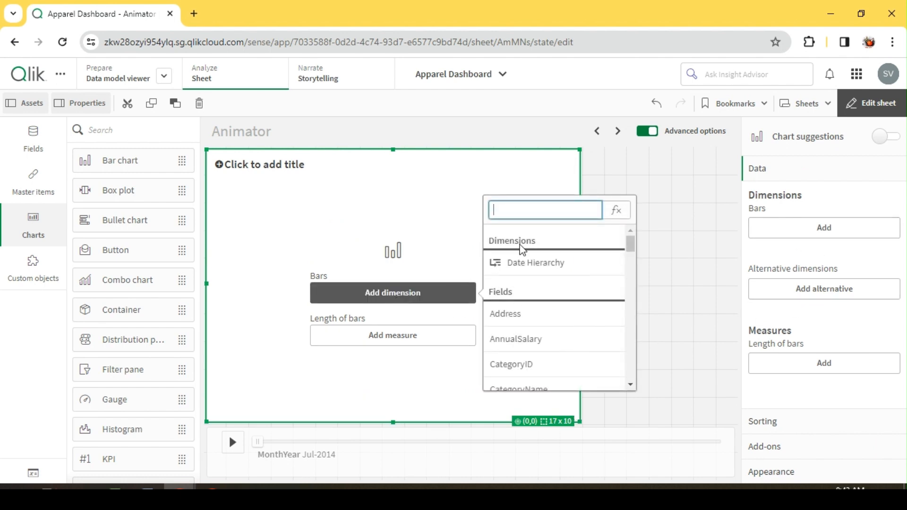
{"action": "type", "text": "cate"}
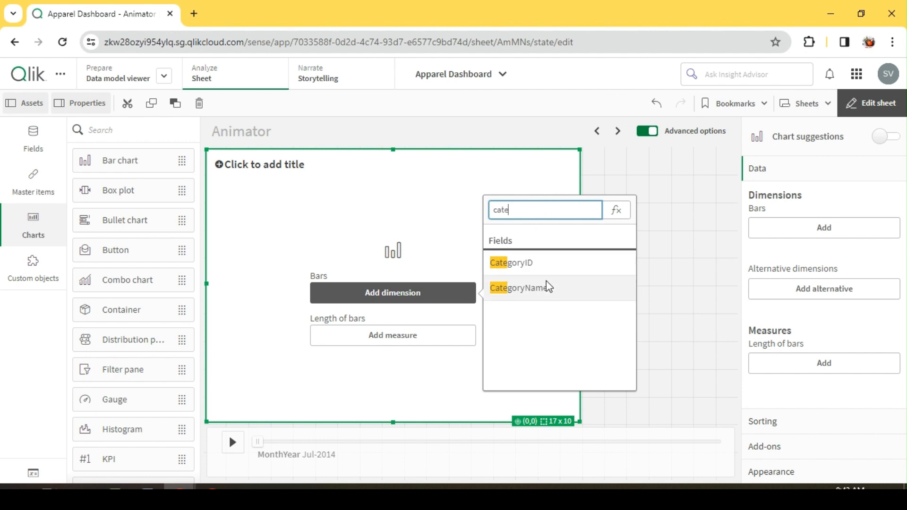
{"action": "left_click", "coordinate": [520, 287]}
{"action": "type", "text": "sa"}
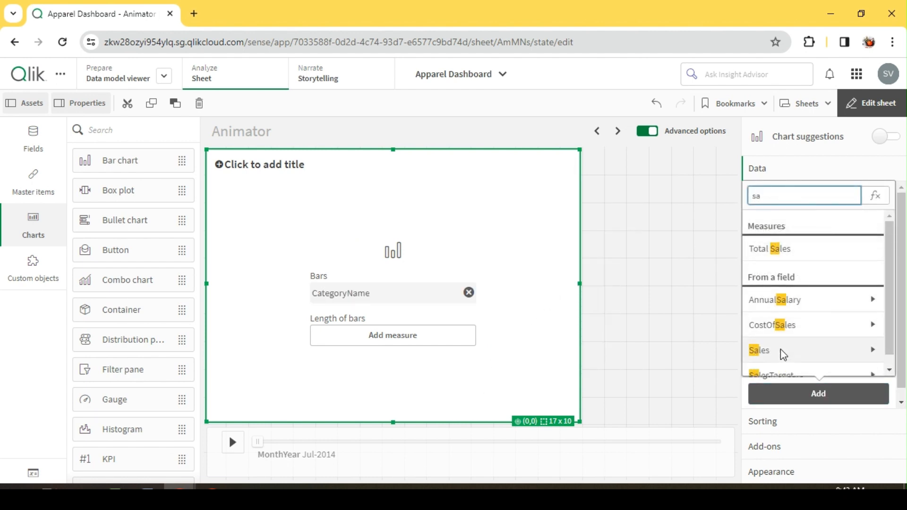
- Use Total Sales as the bar chart's measure
{"action": "left_click", "coordinate": [759, 350]}
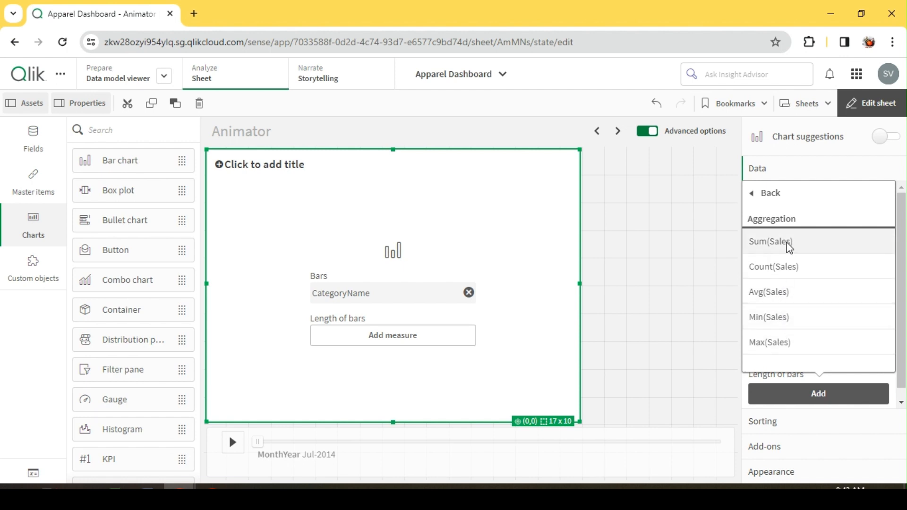
{"action": "type", "text": "sa"}
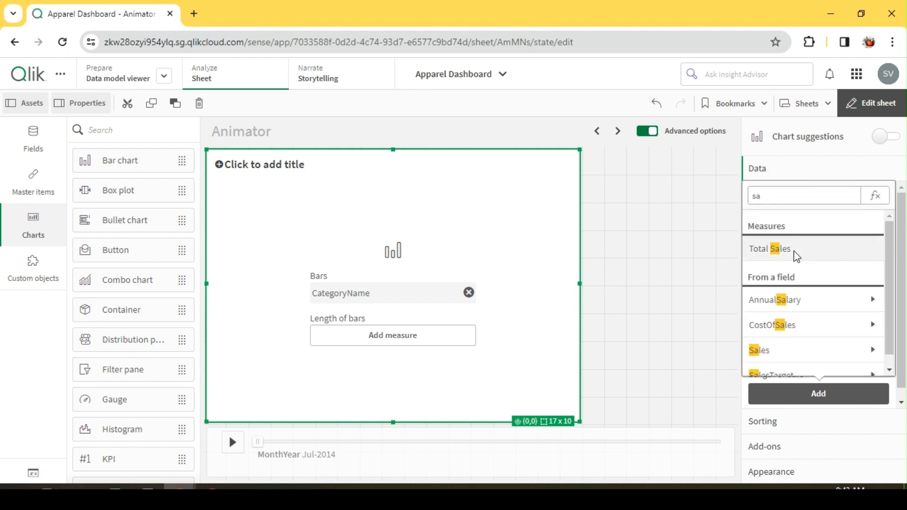
{"action": "left_click", "coordinate": [769, 249]}
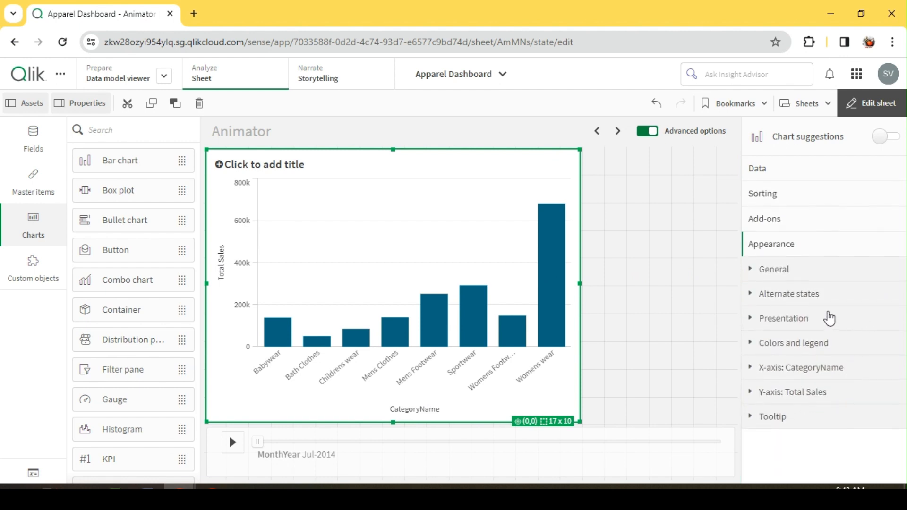
- Make the bars horizontal, colour them by category and adjust the legend title
{"action": "left_click", "coordinate": [784, 318]}
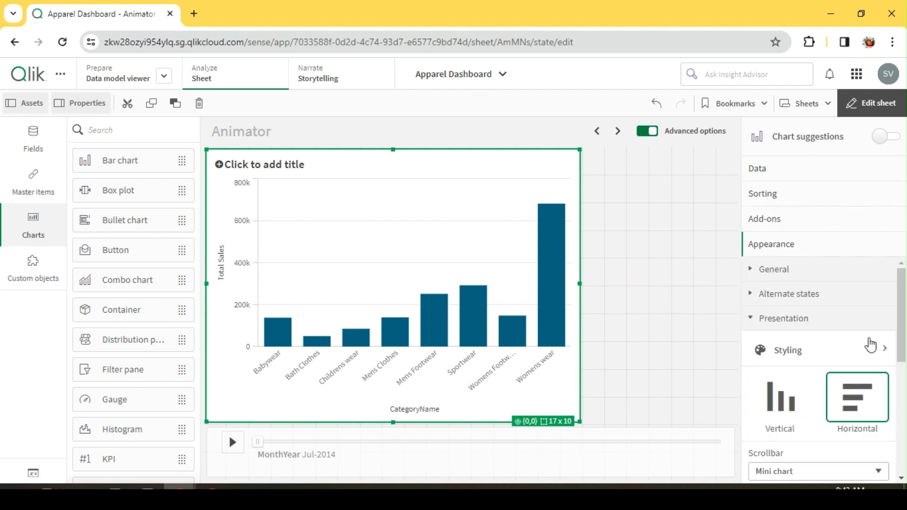
{"action": "left_click", "coordinate": [857, 396]}
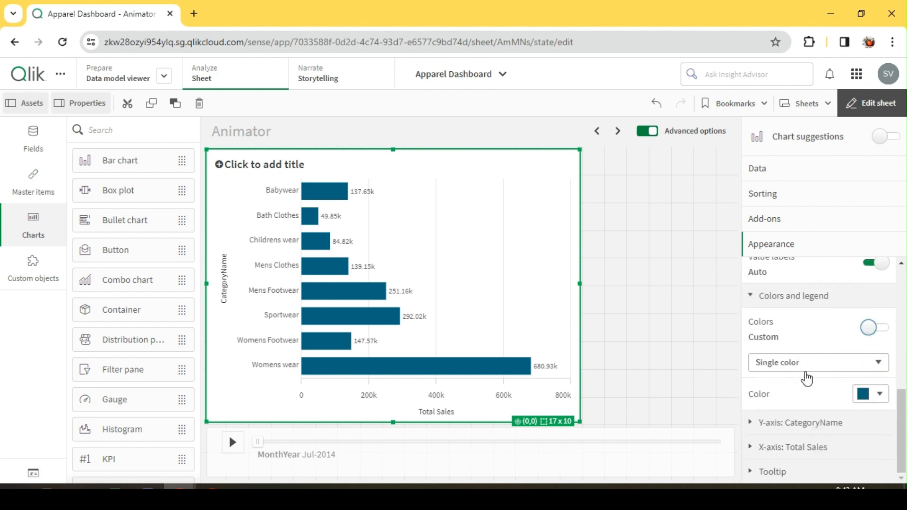
{"action": "left_click", "coordinate": [819, 363]}
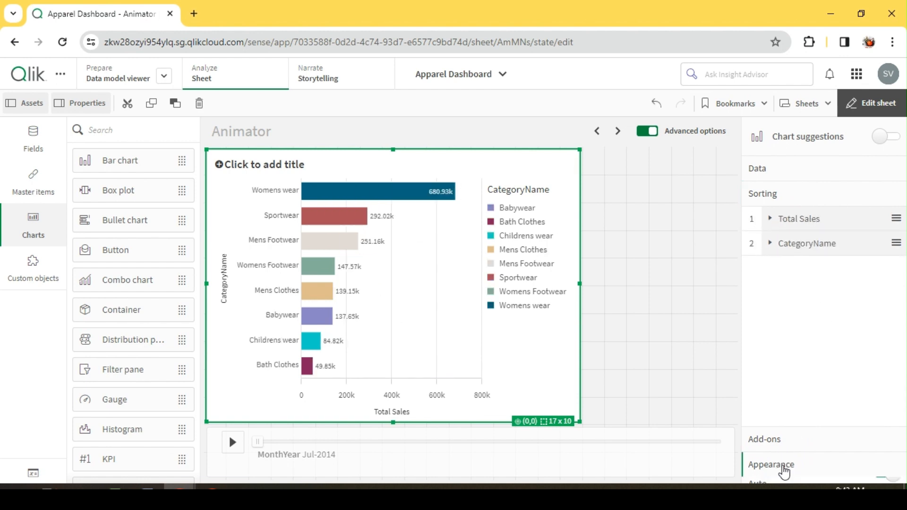
{"action": "left_click", "coordinate": [772, 464]}
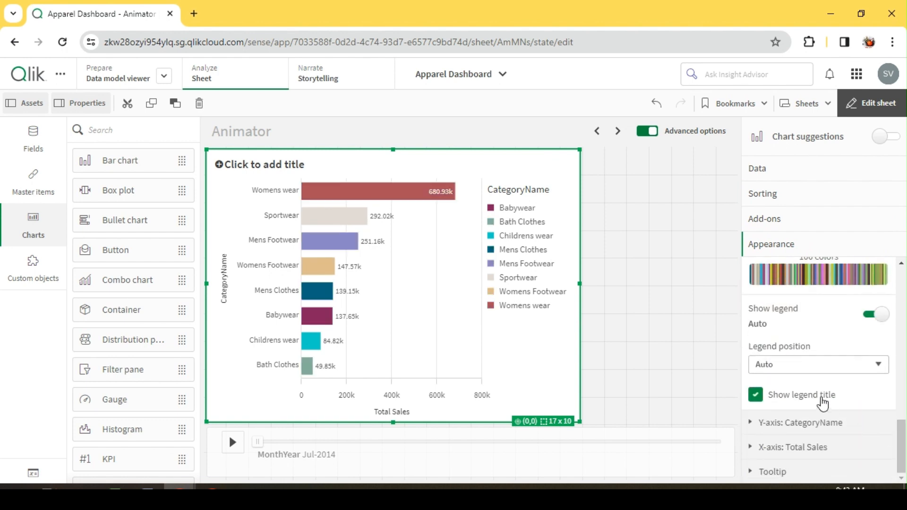
{"action": "left_click", "coordinate": [873, 314]}
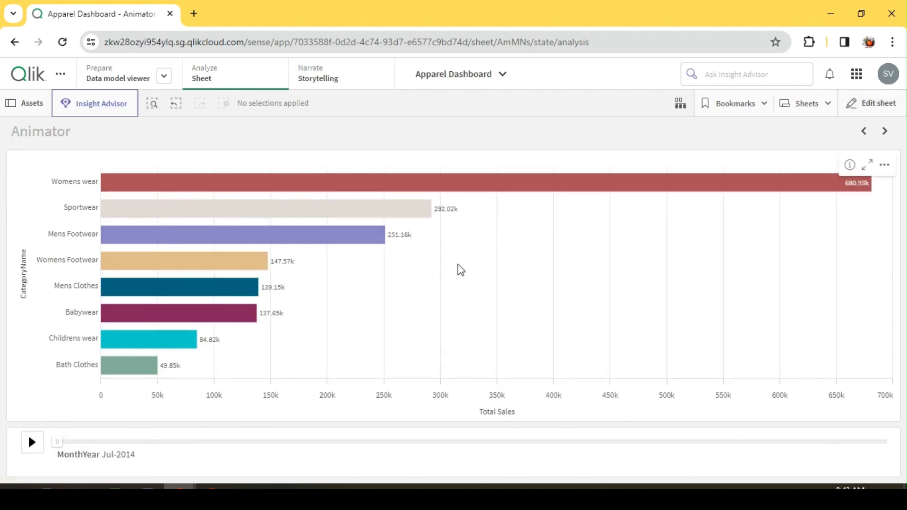
{"action": "mouse_move", "coordinate": [320, 220]}
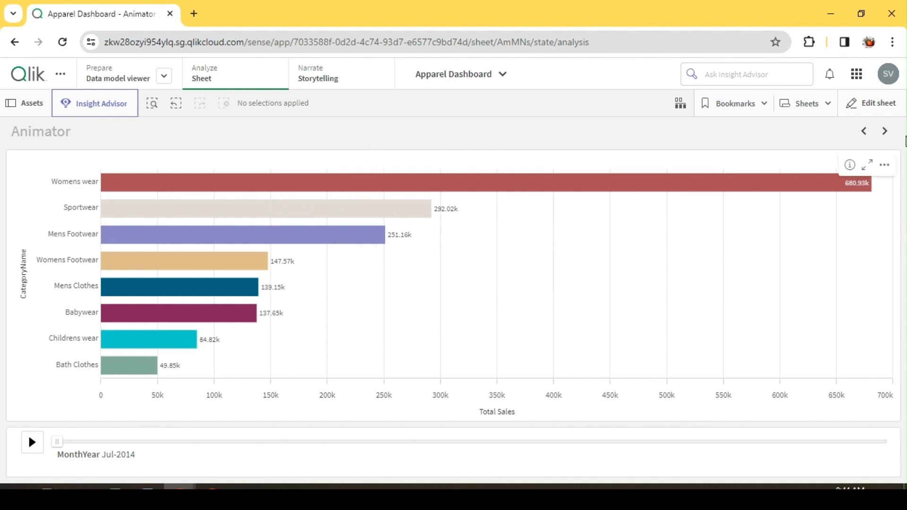
- Switch the sheet back to editing after previewing the chart
{"action": "left_click", "coordinate": [871, 103]}
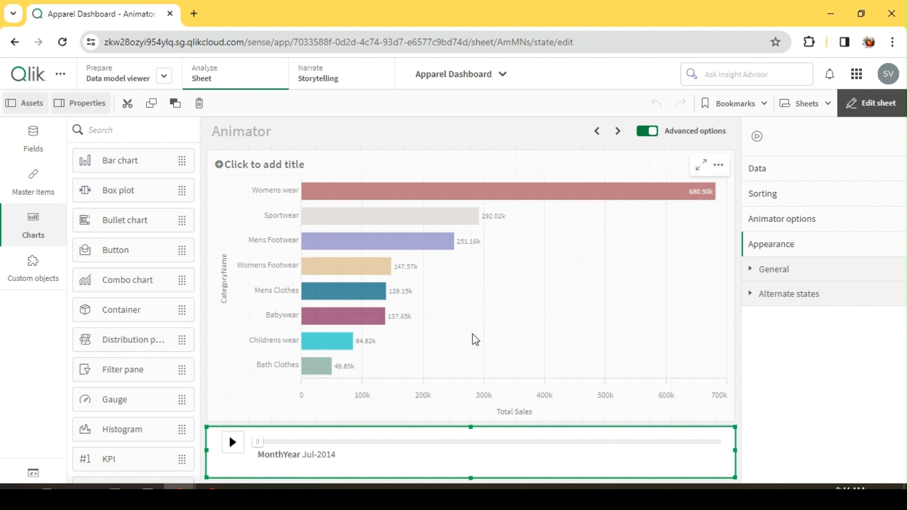
{"action": "mouse_move", "coordinate": [512, 300]}
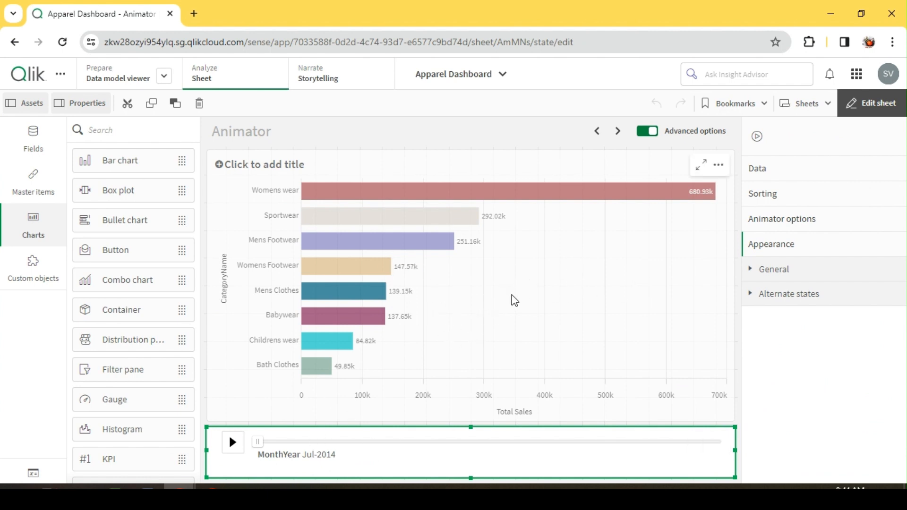
{"action": "mouse_move", "coordinate": [488, 302]}
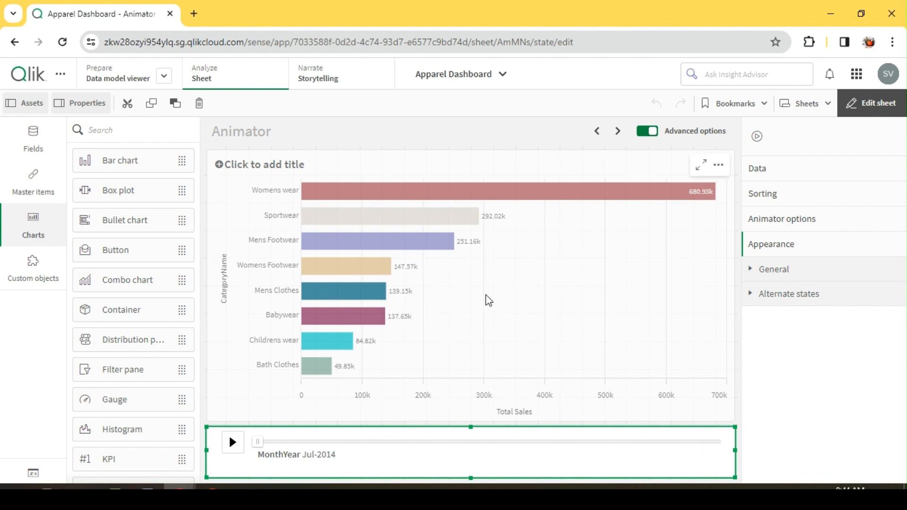
{"action": "mouse_move", "coordinate": [786, 173]}
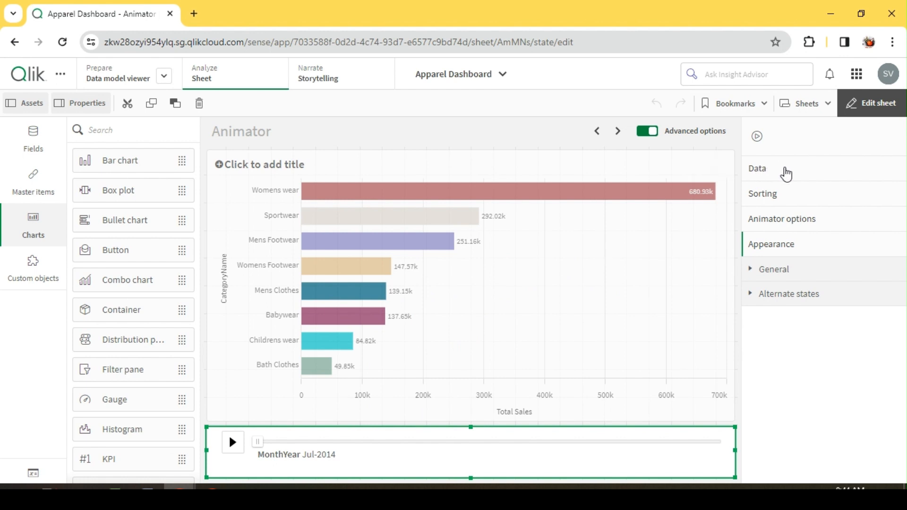
{"action": "mouse_move", "coordinate": [527, 468]}
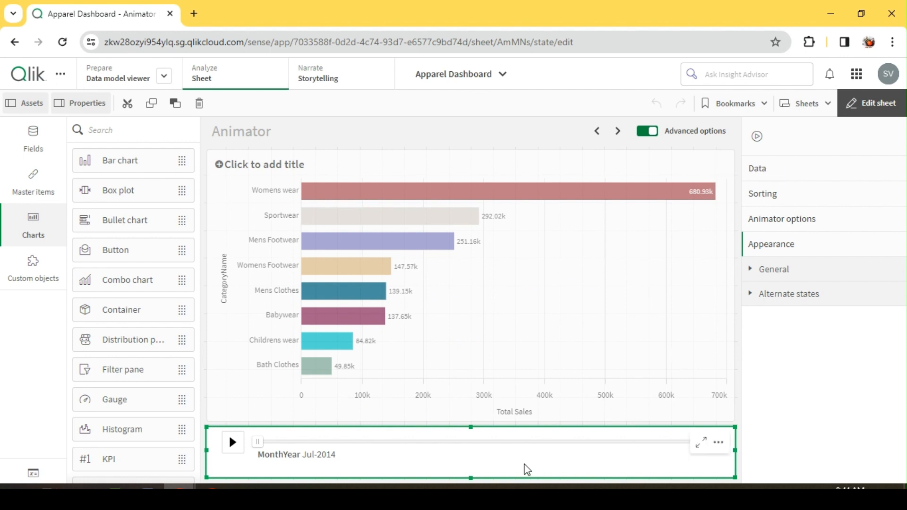
{"action": "mouse_move", "coordinate": [790, 224]}
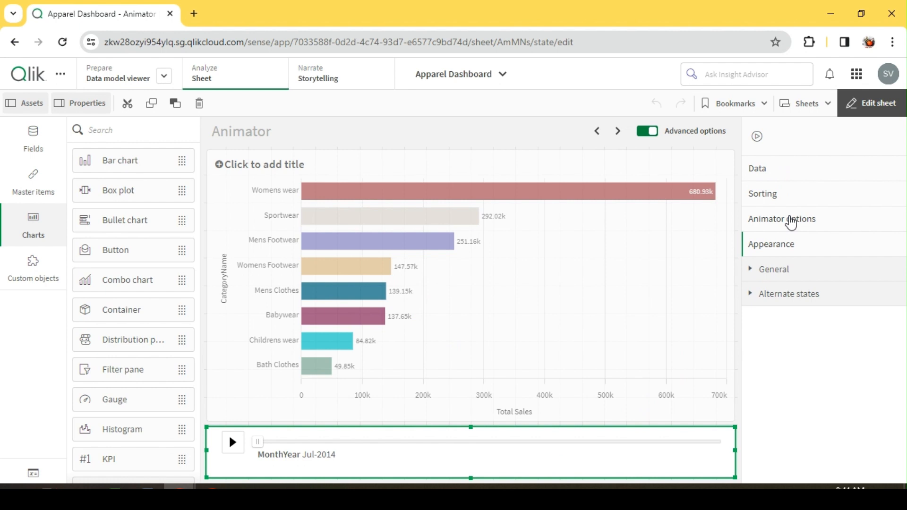
- In Animator options, change the time between steps from 4000 to 1500 milliseconds
{"action": "left_click", "coordinate": [781, 219]}
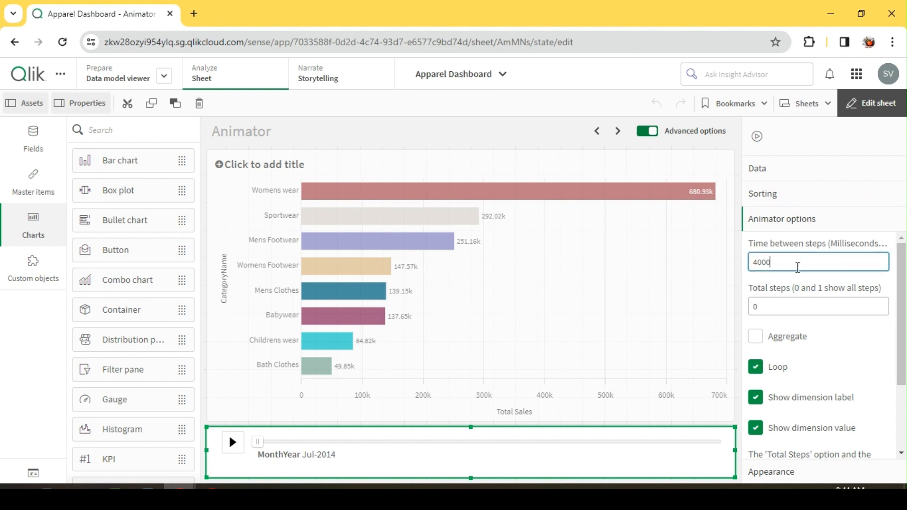
{"action": "mouse_move", "coordinate": [173, 459]}
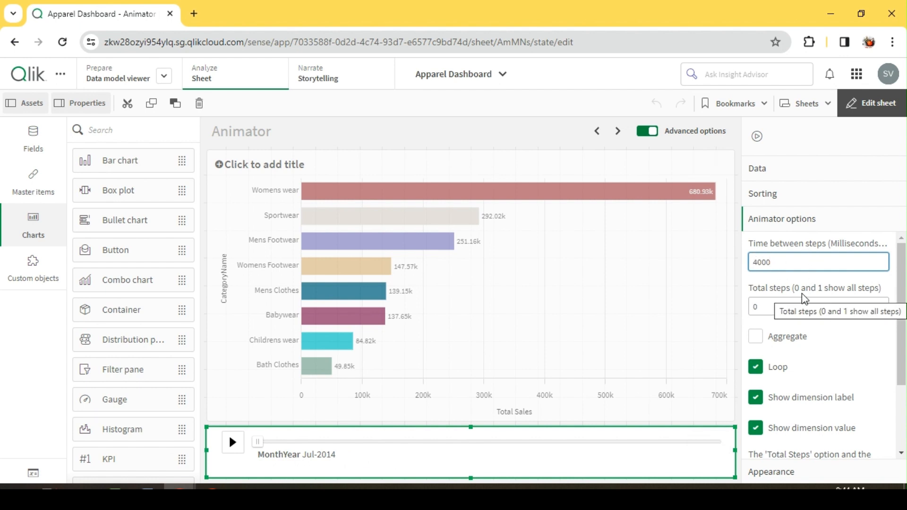
{"action": "type", "text": "1000"}
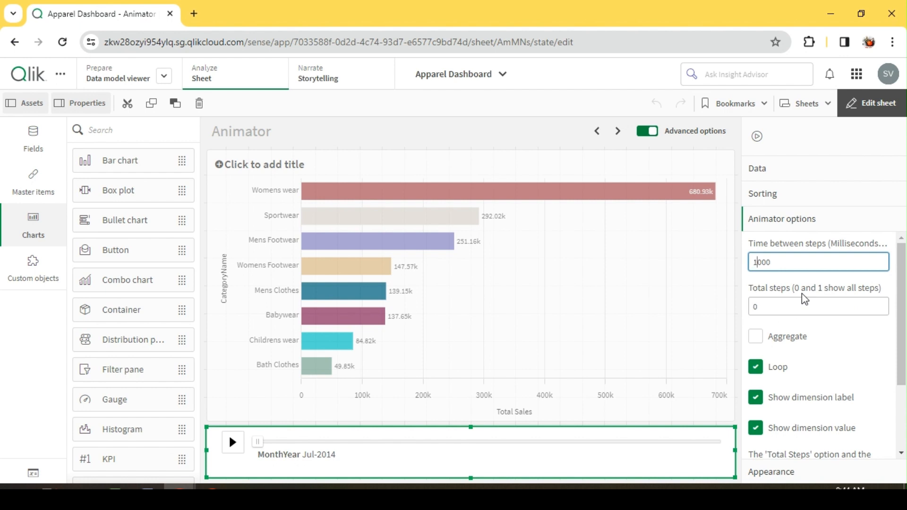
{"action": "type", "text": "1500"}
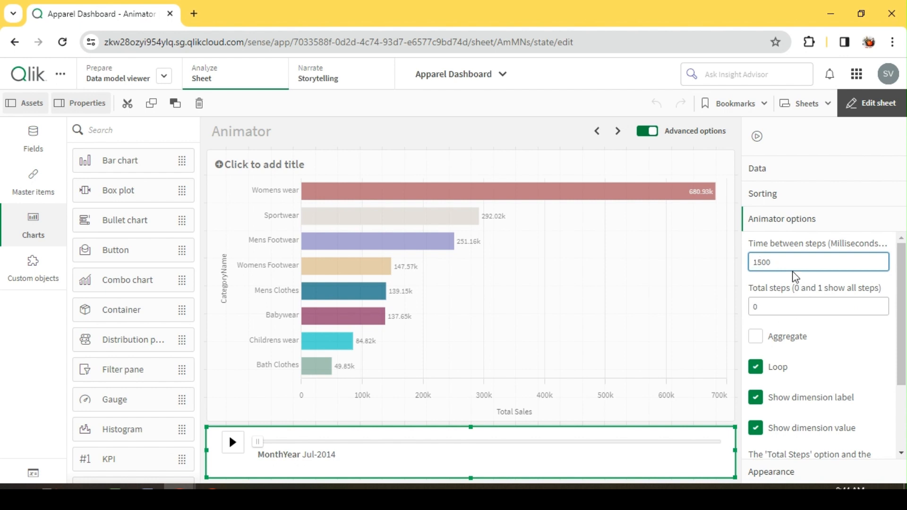
{"action": "mouse_move", "coordinate": [653, 448]}
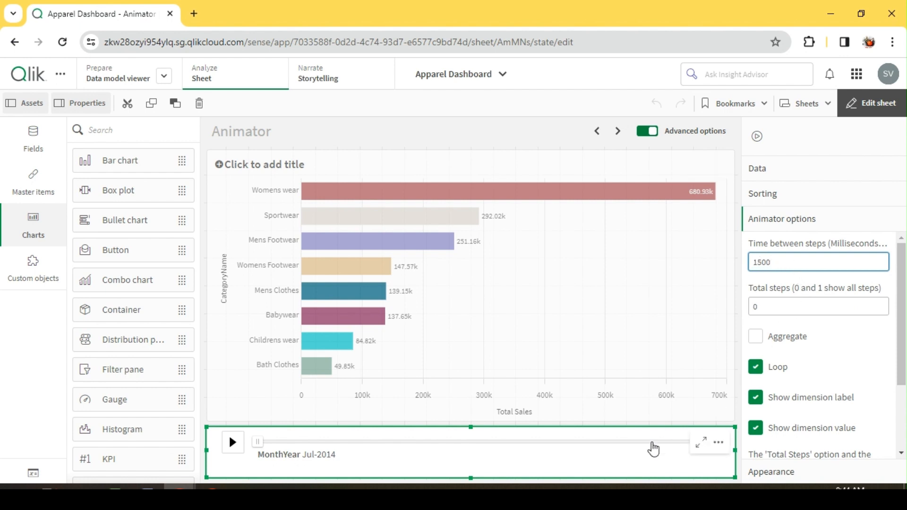
{"action": "left_click", "coordinate": [818, 263]}
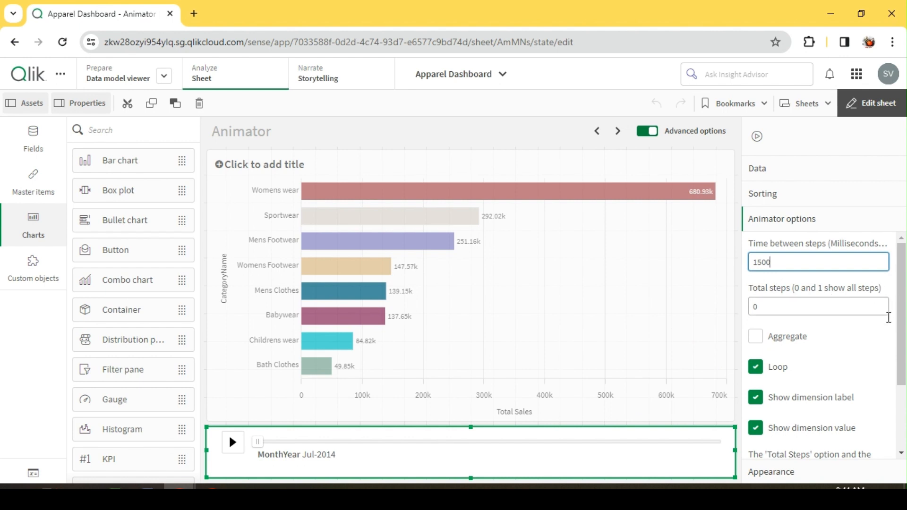
{"action": "left_click", "coordinate": [819, 306]}
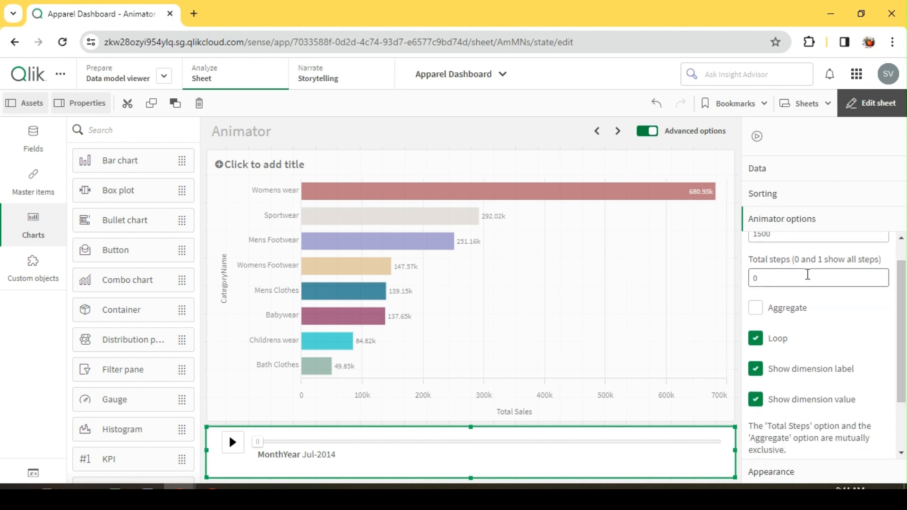
- Keep total steps at 0, try aggregate mode and turn it back off
{"action": "left_click", "coordinate": [818, 278]}
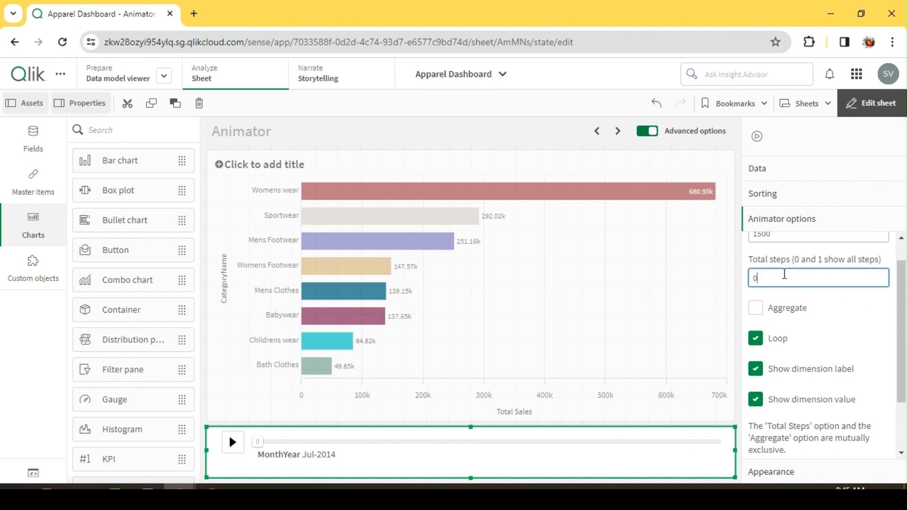
{"action": "mouse_move", "coordinate": [765, 278]}
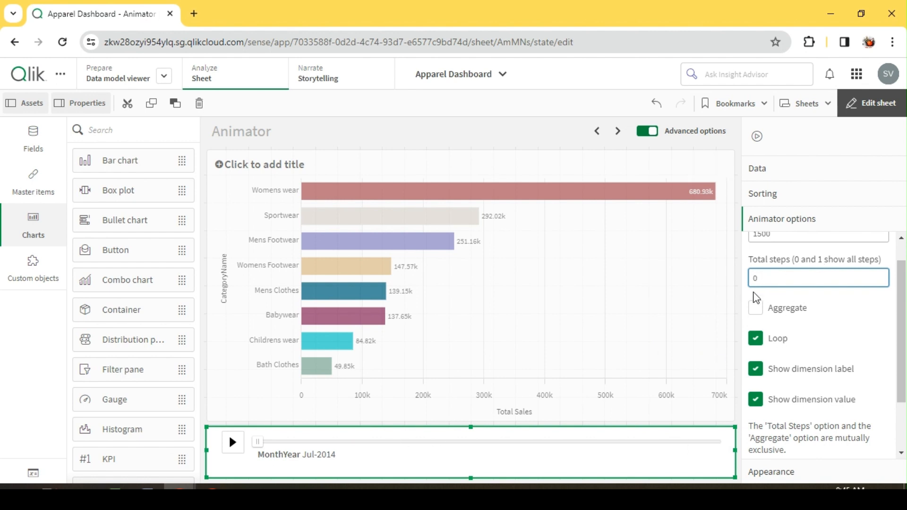
{"action": "left_click", "coordinate": [819, 278]}
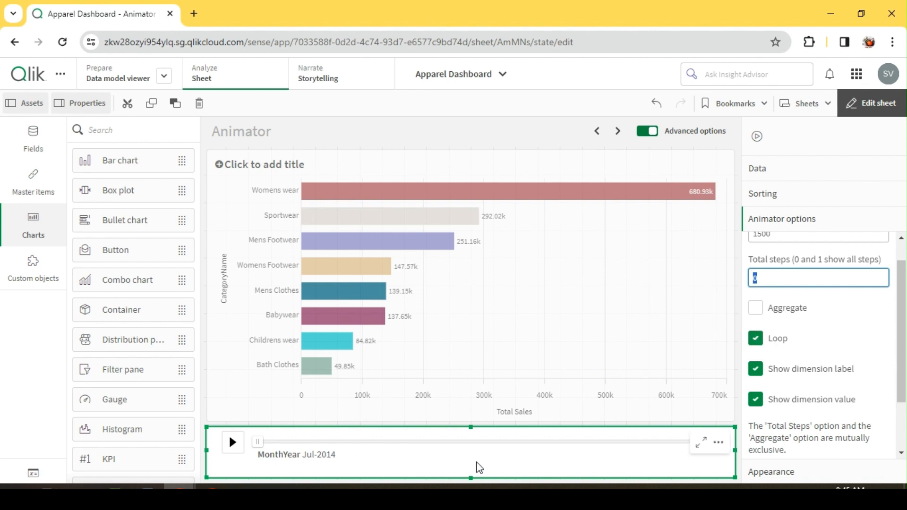
{"action": "mouse_move", "coordinate": [415, 463]}
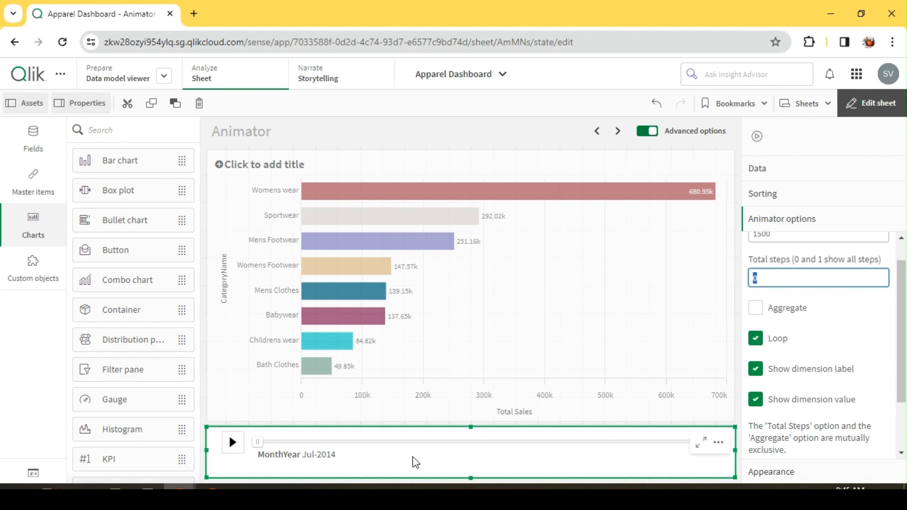
{"action": "mouse_move", "coordinate": [755, 309]}
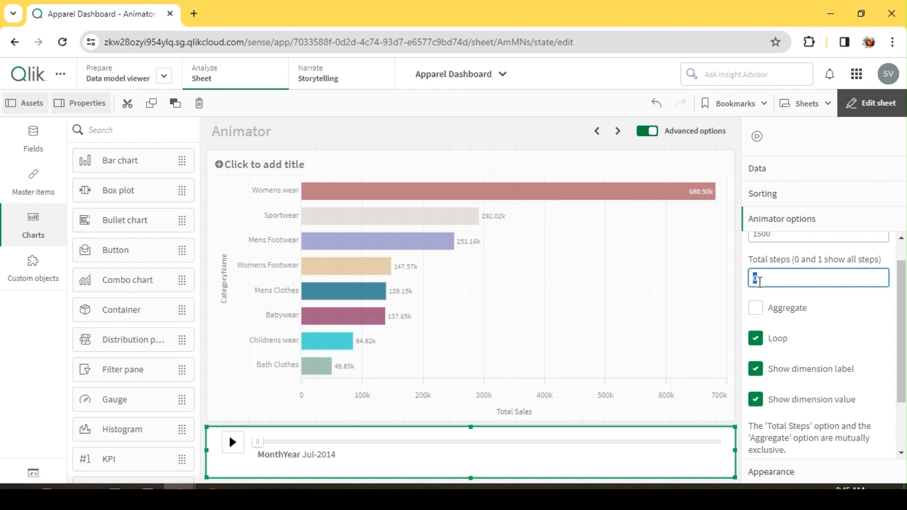
{"action": "mouse_move", "coordinate": [769, 276]}
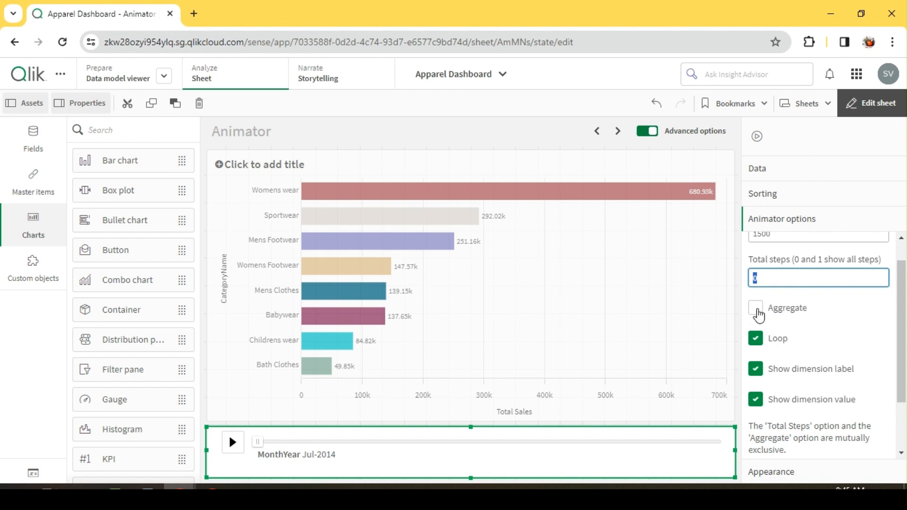
{"action": "left_click", "coordinate": [756, 308]}
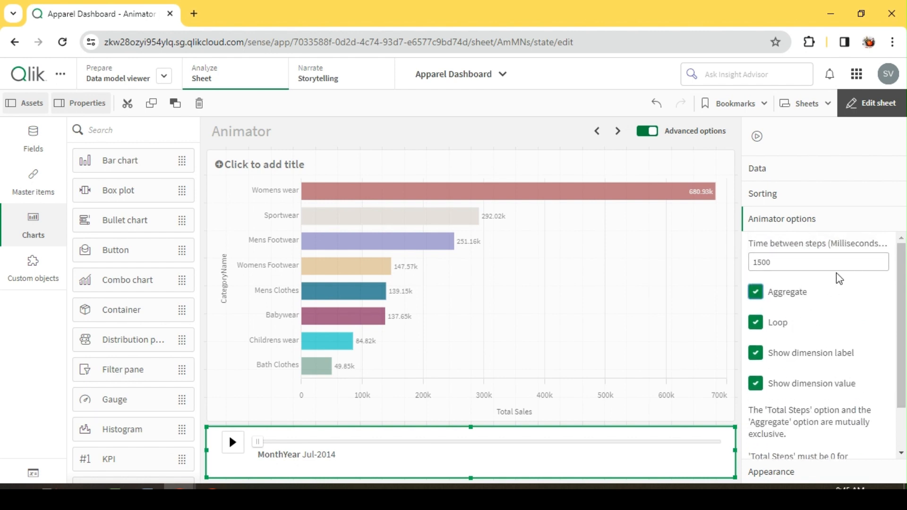
{"action": "left_click", "coordinate": [756, 291]}
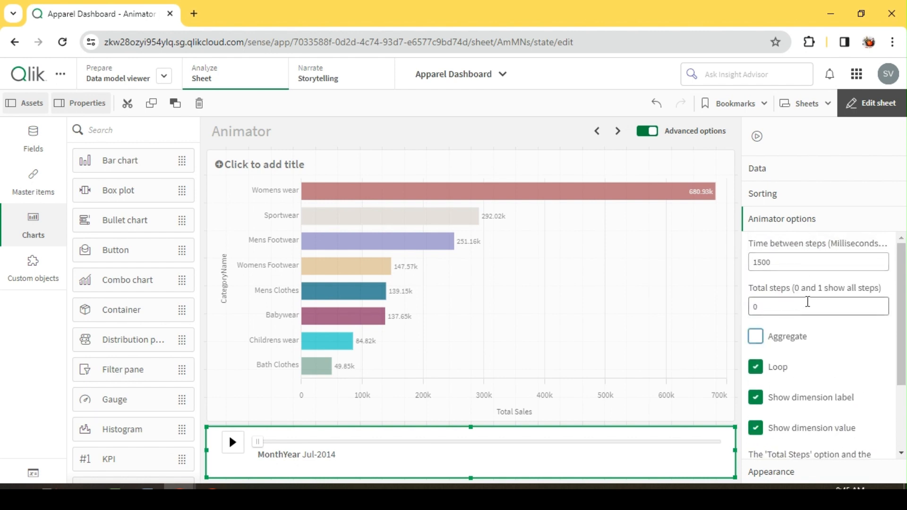
{"action": "mouse_move", "coordinate": [785, 302]}
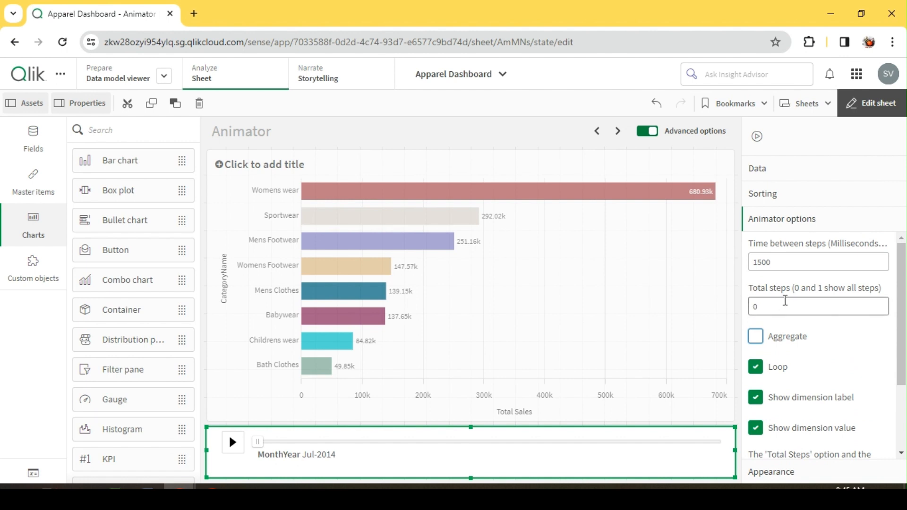
{"action": "left_click", "coordinate": [819, 306]}
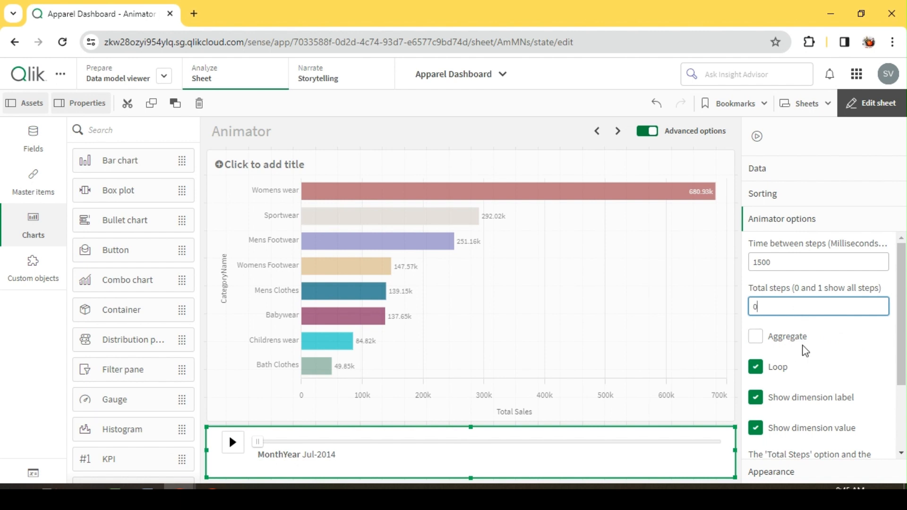
{"action": "mouse_move", "coordinate": [787, 327]}
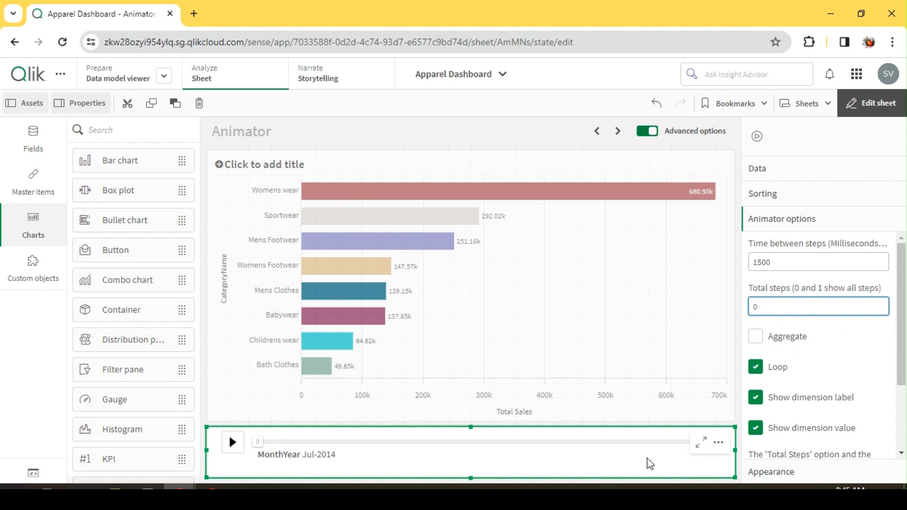
{"action": "mouse_move", "coordinate": [311, 400]}
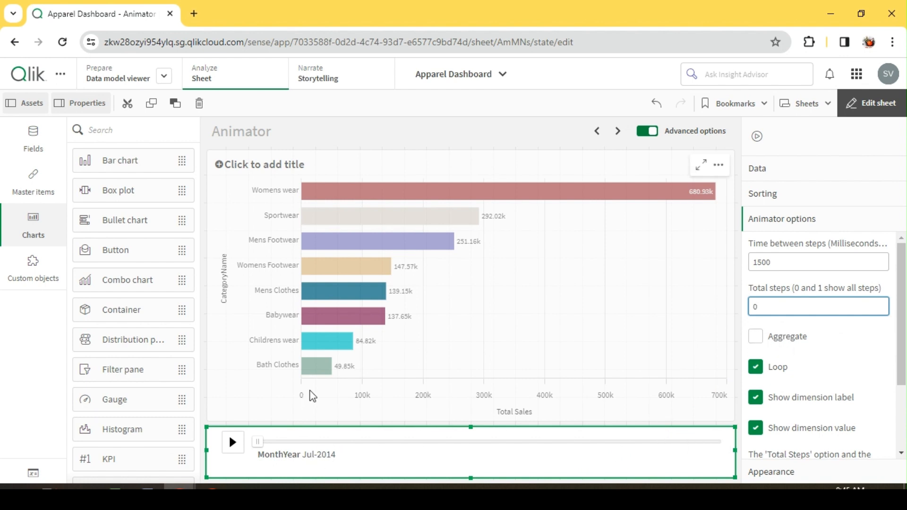
{"action": "left_click", "coordinate": [818, 306]}
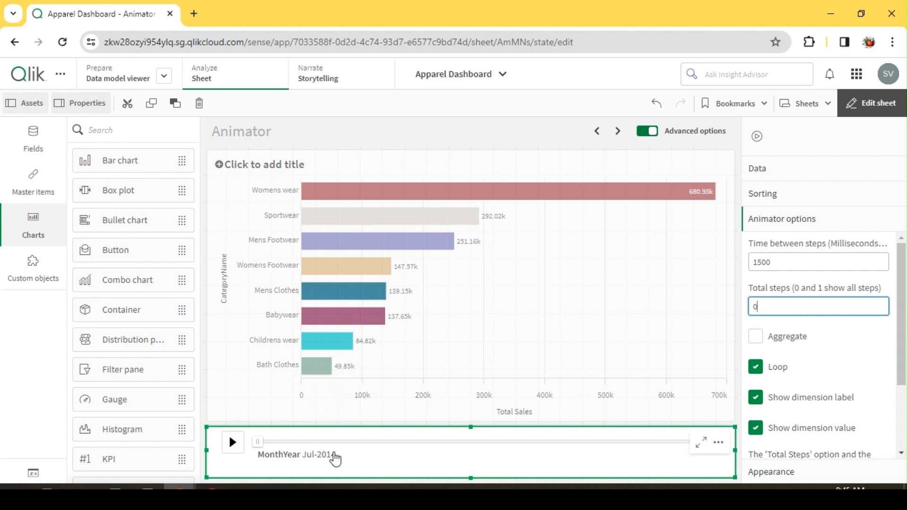
{"action": "mouse_move", "coordinate": [319, 467]}
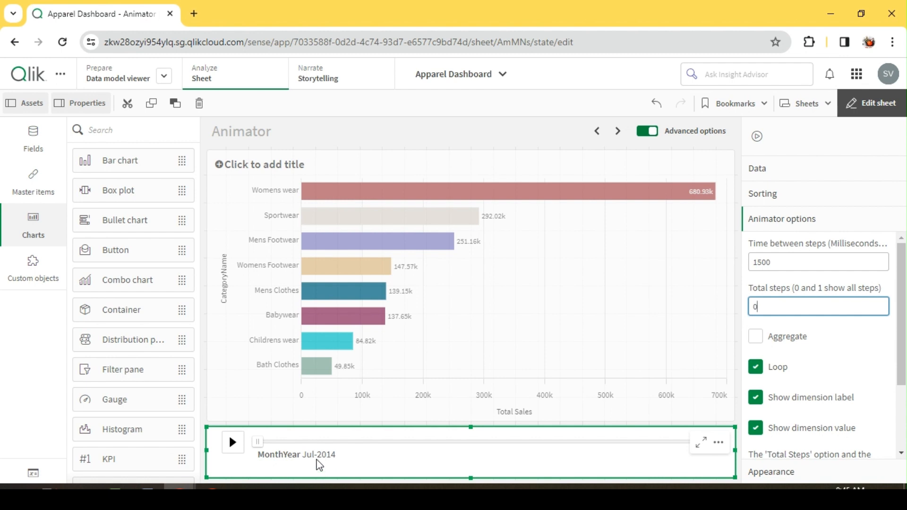
{"action": "mouse_move", "coordinate": [370, 418]}
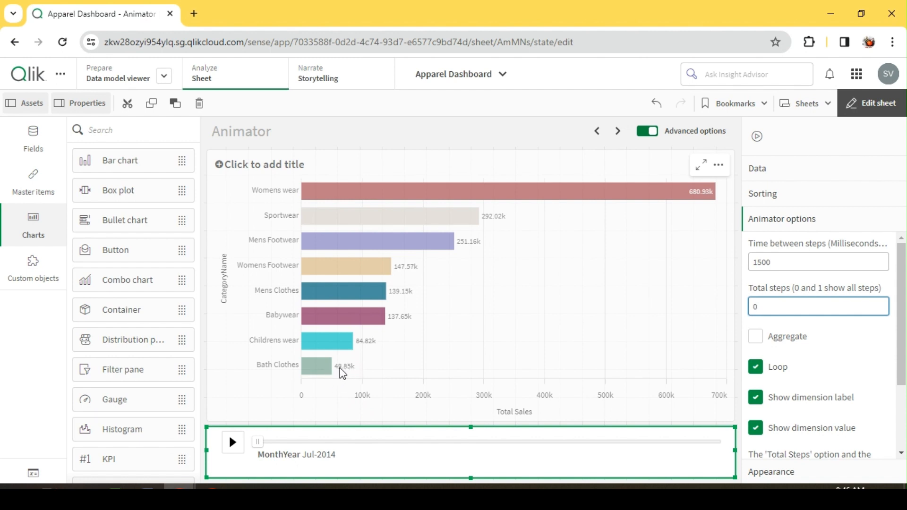
{"action": "mouse_move", "coordinate": [528, 374]}
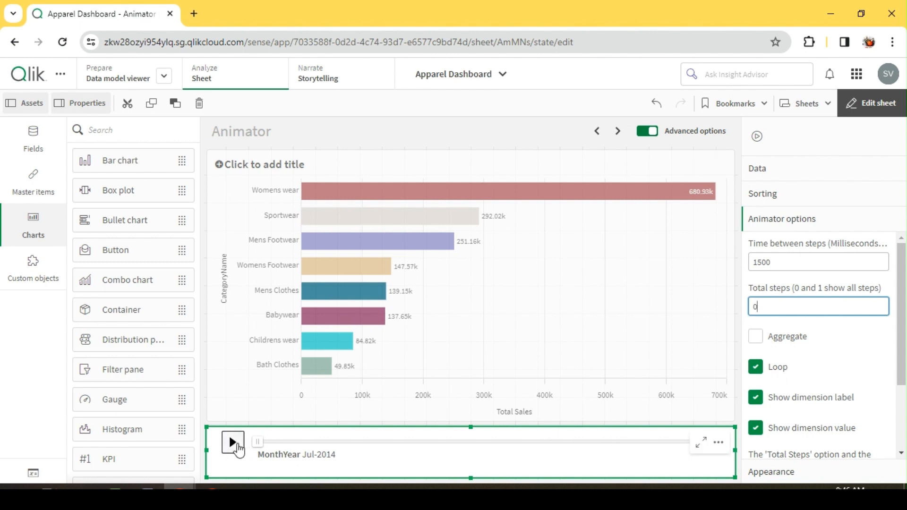
{"action": "mouse_move", "coordinate": [421, 463]}
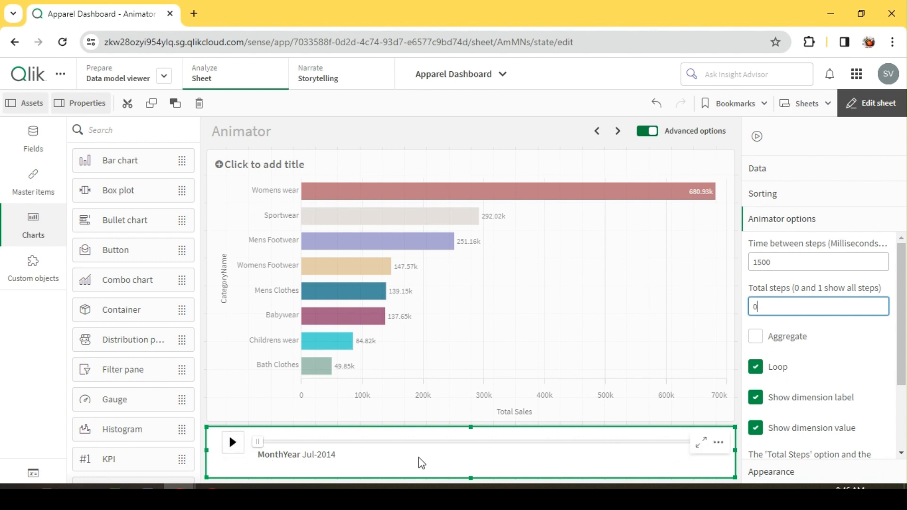
{"action": "mouse_move", "coordinate": [575, 457]}
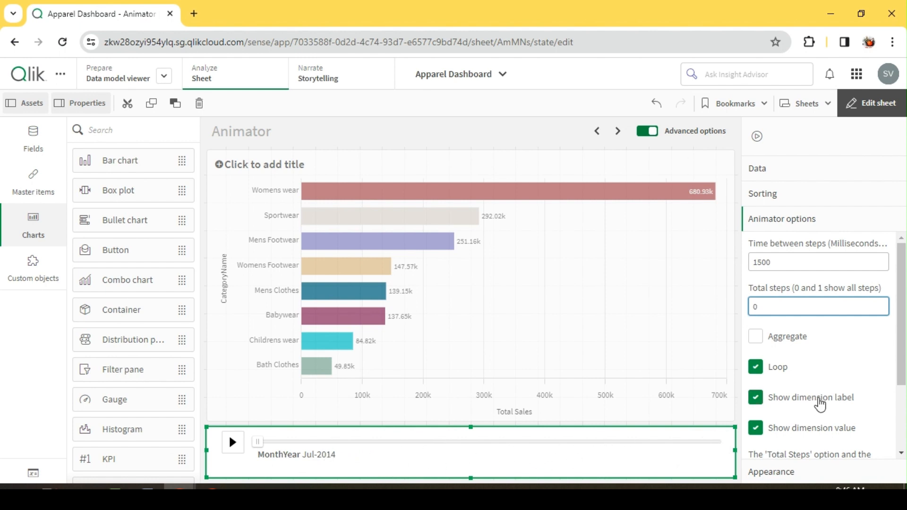
{"action": "mouse_move", "coordinate": [828, 418]}
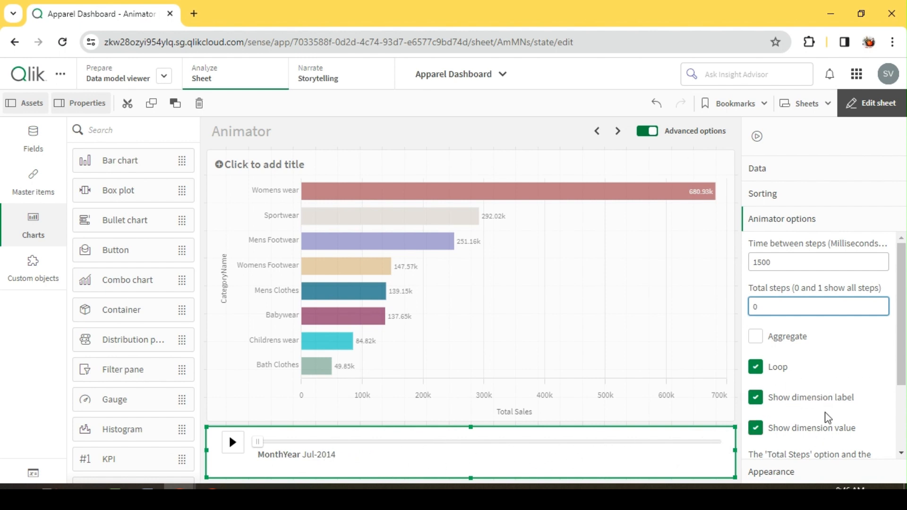
{"action": "mouse_move", "coordinate": [290, 465]}
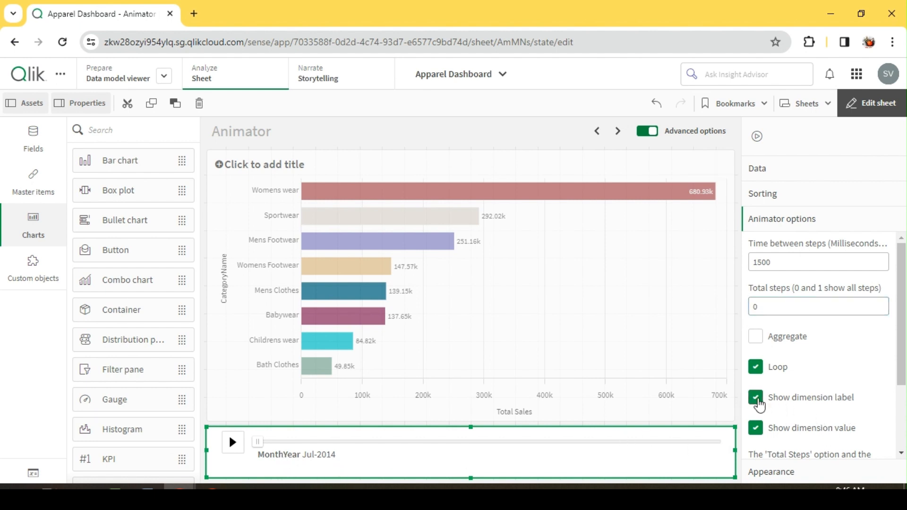
- Untick Show dimension label so the animator shows only the month value like Jul-2014
{"action": "left_click", "coordinate": [755, 397]}
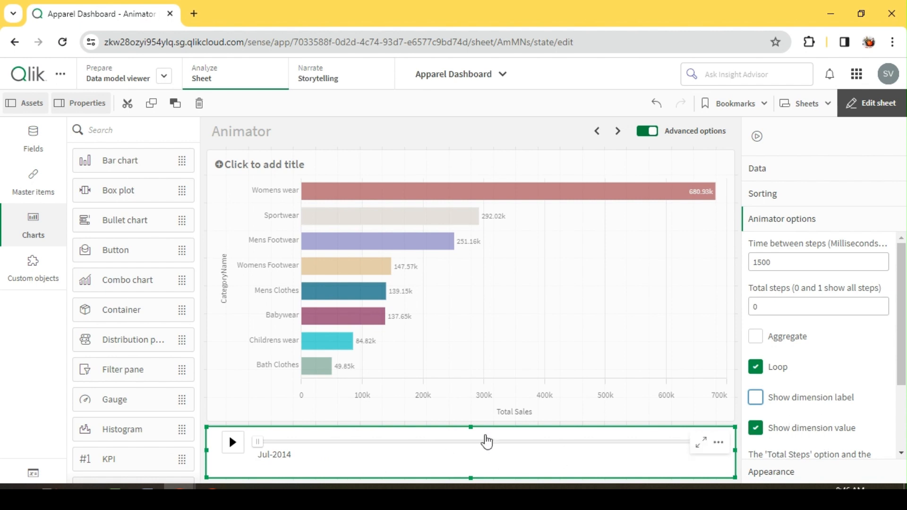
{"action": "scroll", "scroll_direction": "down", "scroll_amount": 3}
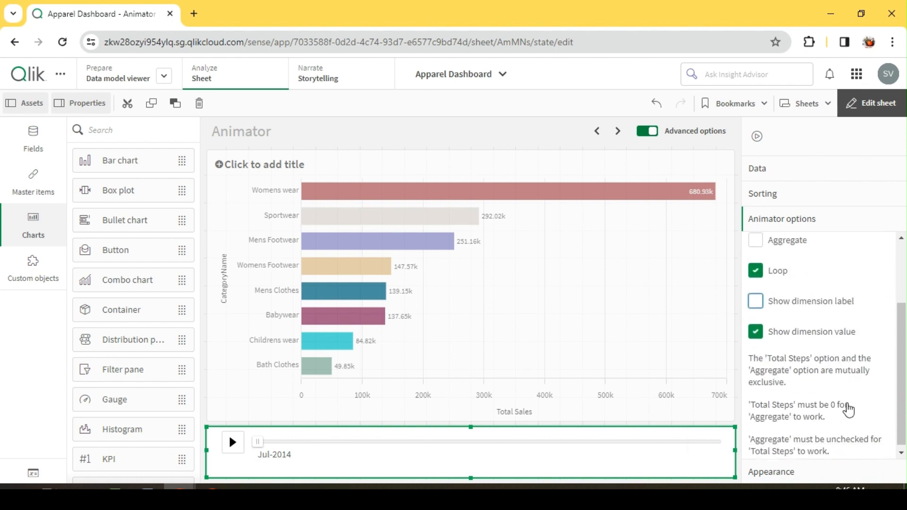
{"action": "scroll", "scroll_direction": "down", "scroll_amount": 3}
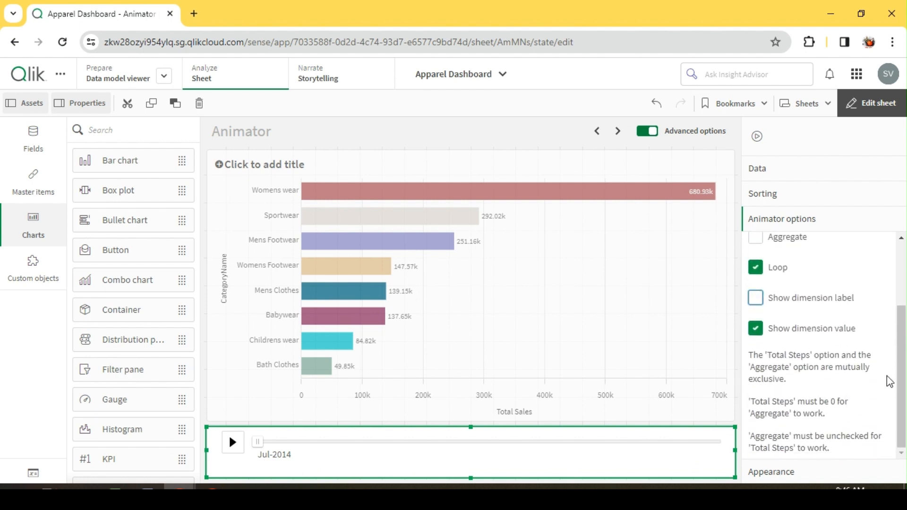
{"action": "mouse_move", "coordinate": [798, 426]}
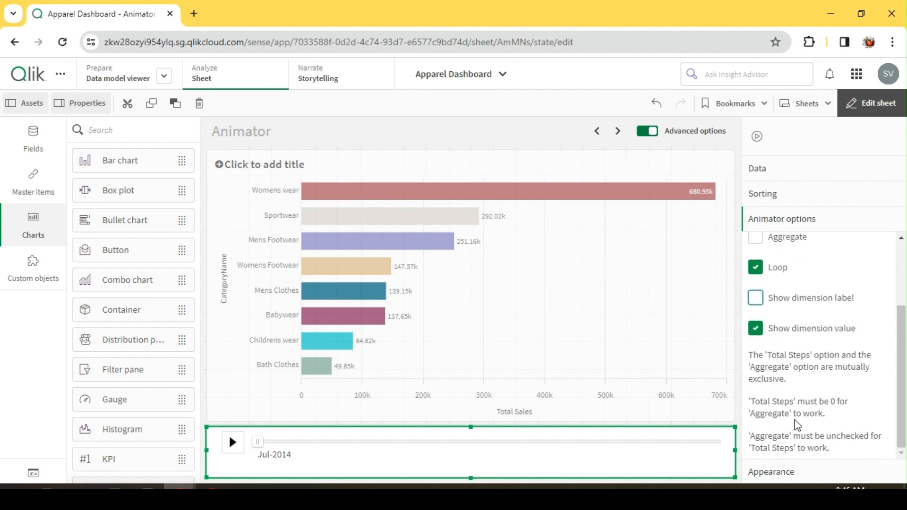
{"action": "mouse_move", "coordinate": [815, 374]}
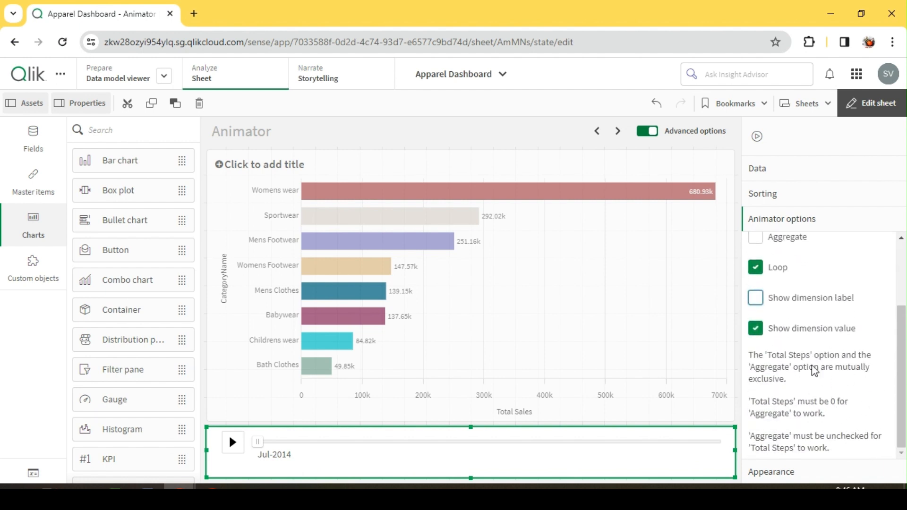
{"action": "mouse_move", "coordinate": [815, 419]}
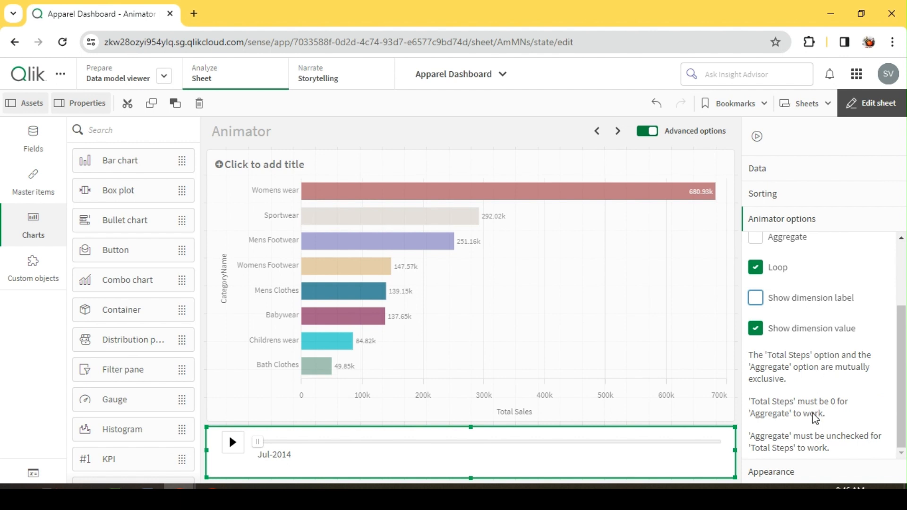
- In analysis mode, play the month-by-month animation, pause it and clear the month selection
{"action": "left_click", "coordinate": [879, 103]}
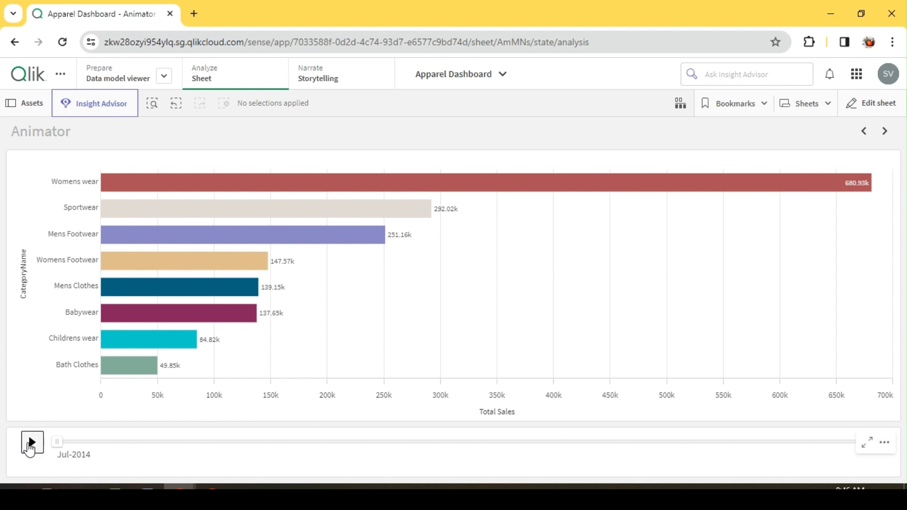
{"action": "left_click", "coordinate": [32, 442]}
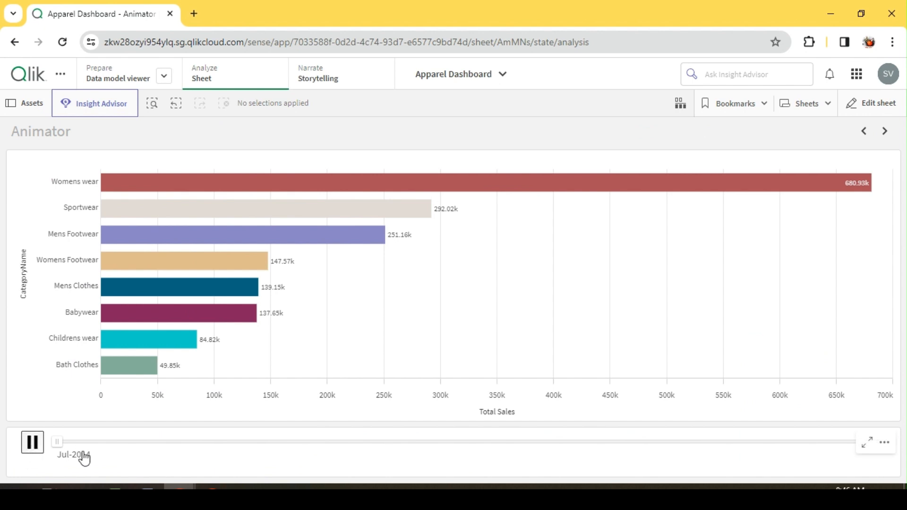
{"action": "left_click", "coordinate": [82, 456]}
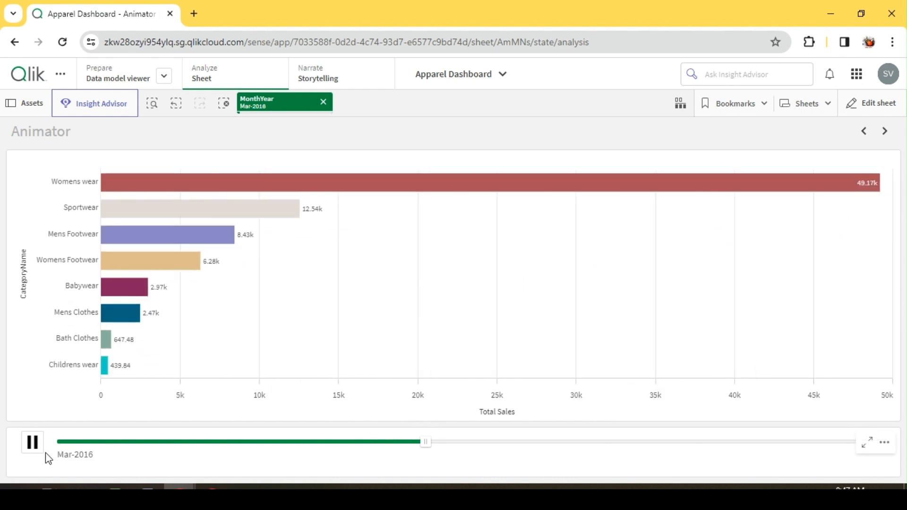
{"action": "left_click", "coordinate": [32, 442]}
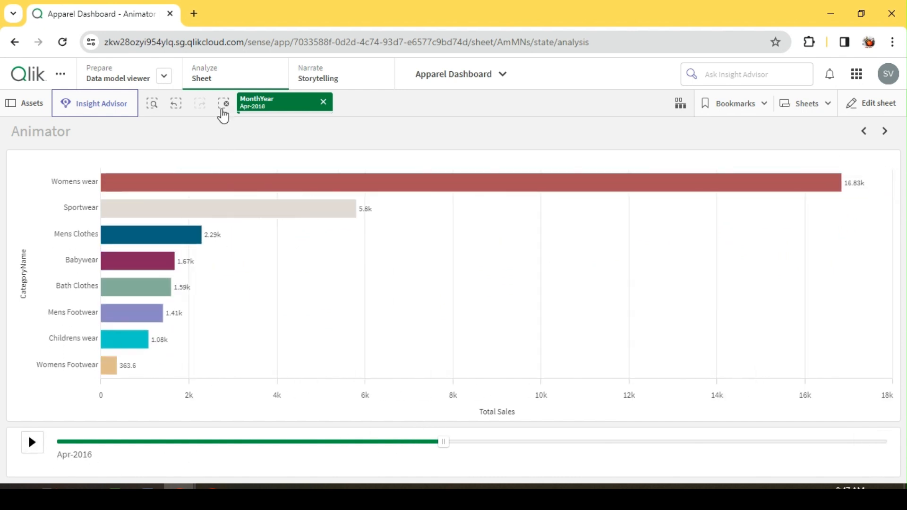
{"action": "left_click", "coordinate": [323, 102]}
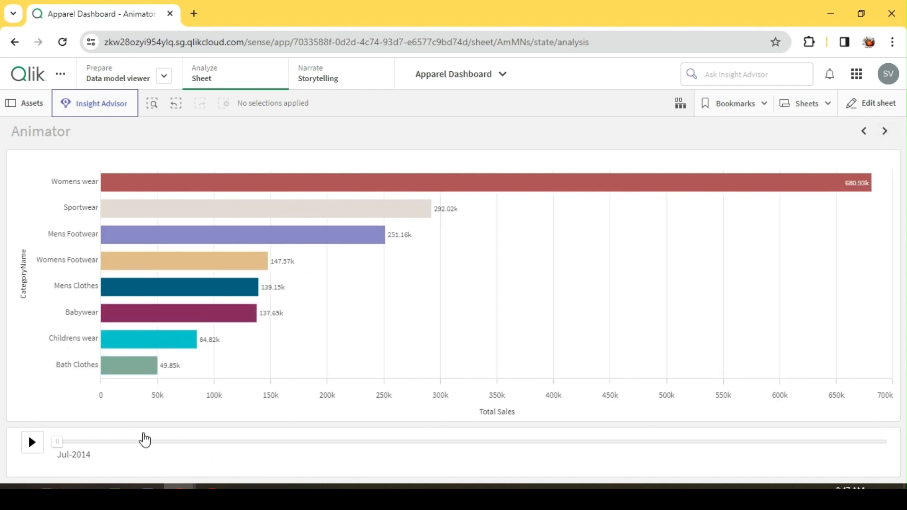
- Filter to Bath Clothes, replay its monthly animation, stop it and return to editing
{"action": "left_click", "coordinate": [127, 365]}
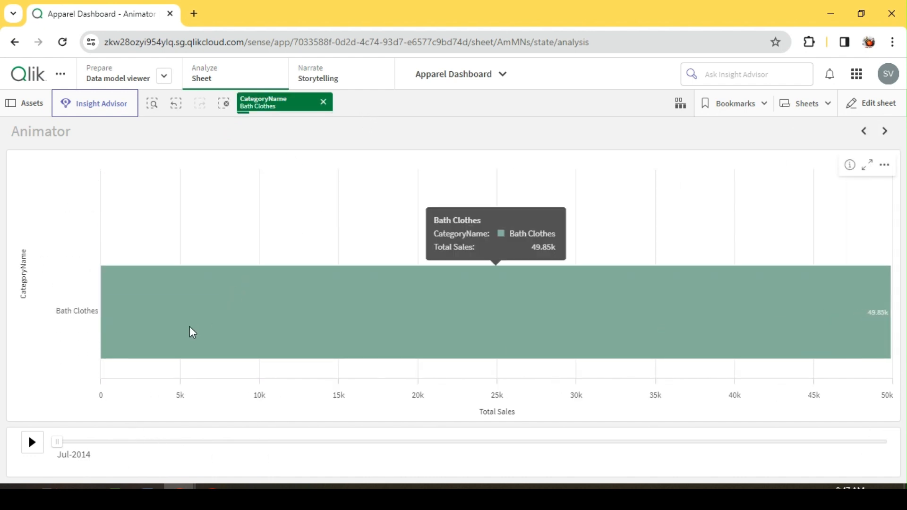
{"action": "left_click", "coordinate": [31, 442]}
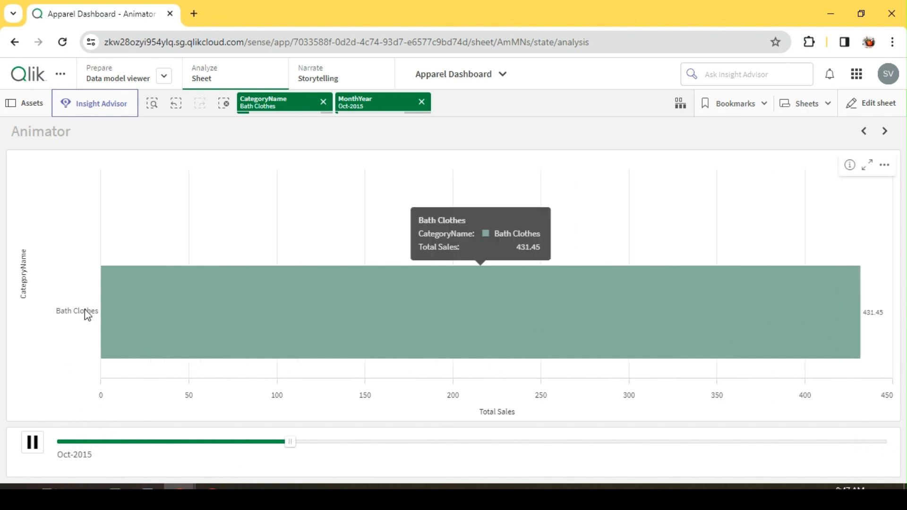
{"action": "left_click", "coordinate": [32, 443]}
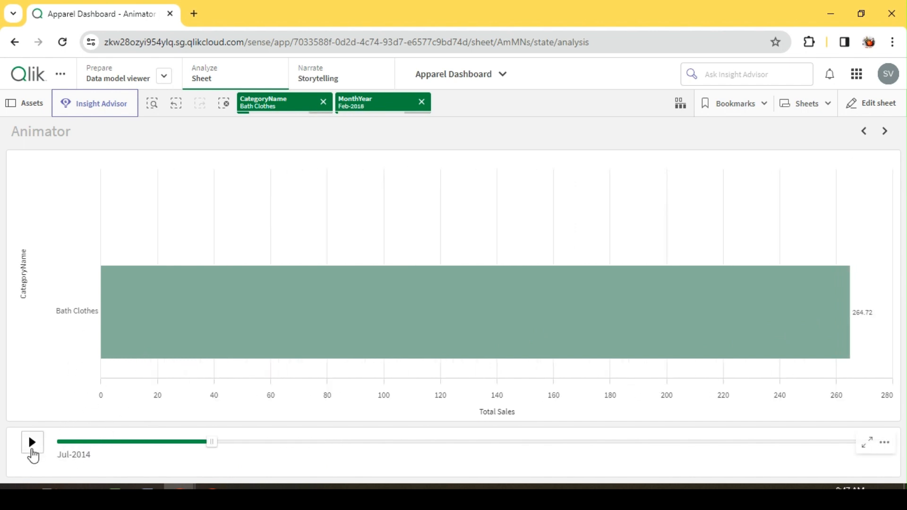
{"action": "left_click", "coordinate": [421, 103]}
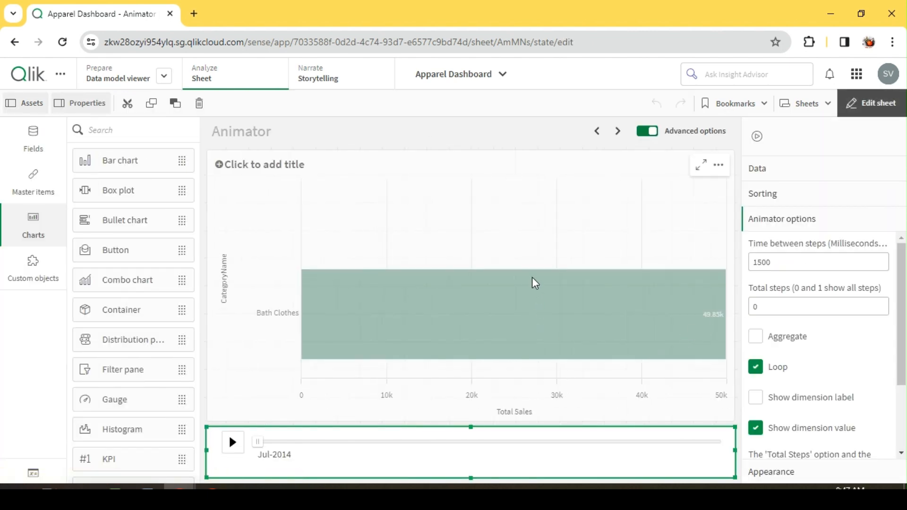
- Enable Aggregate in the animator options and finish editing the sheet
{"action": "left_click", "coordinate": [533, 282]}
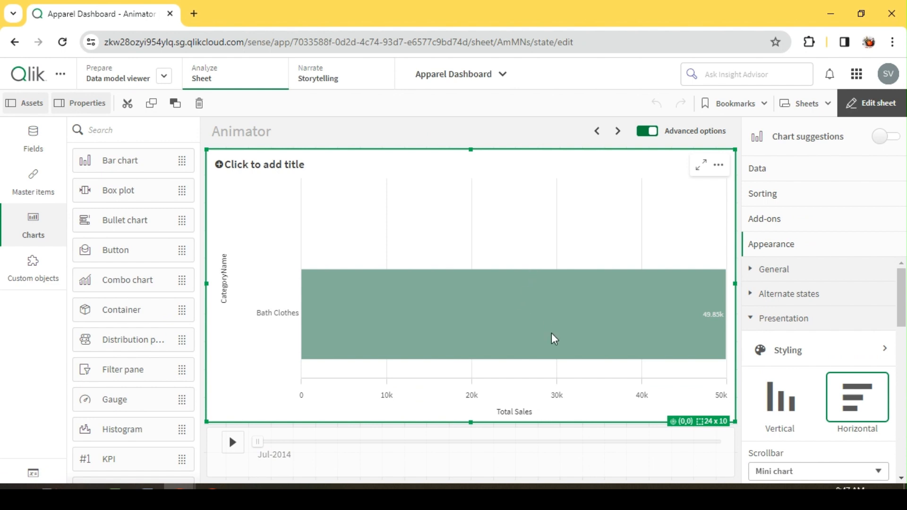
{"action": "mouse_move", "coordinate": [647, 421]}
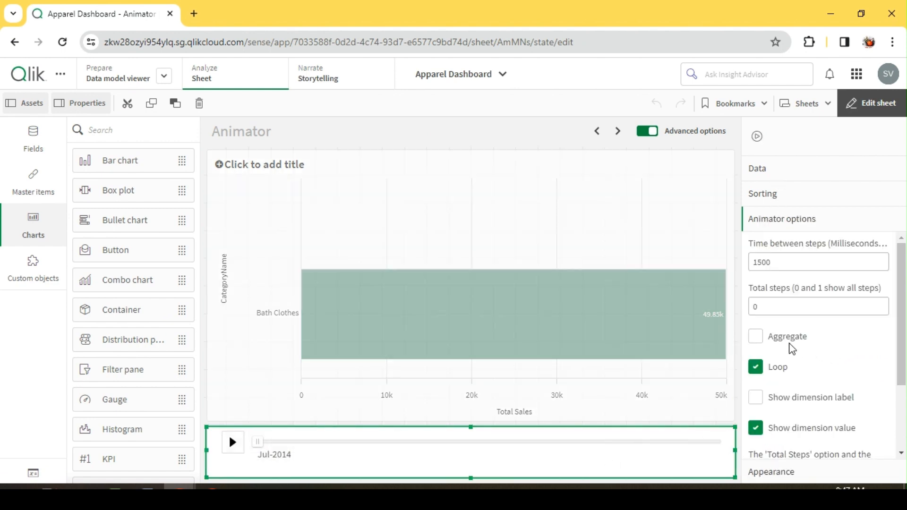
{"action": "left_click", "coordinate": [755, 337]}
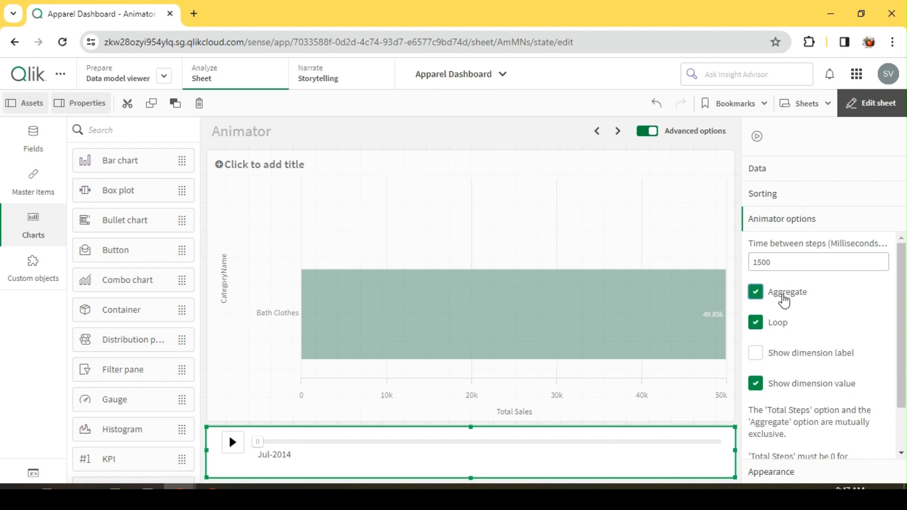
{"action": "left_click", "coordinate": [877, 103]}
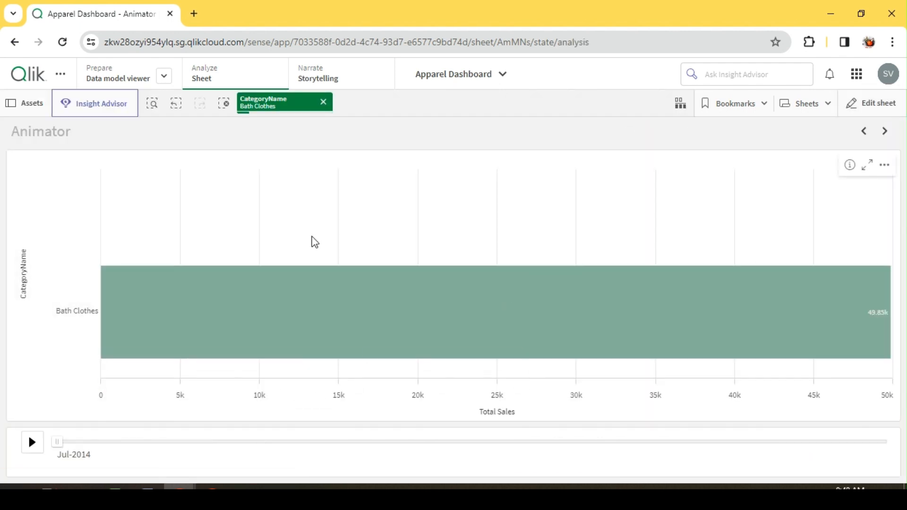
- Play the aggregated month animation, then clear the Bath Clothes CategoryName selection
{"action": "left_click", "coordinate": [32, 442]}
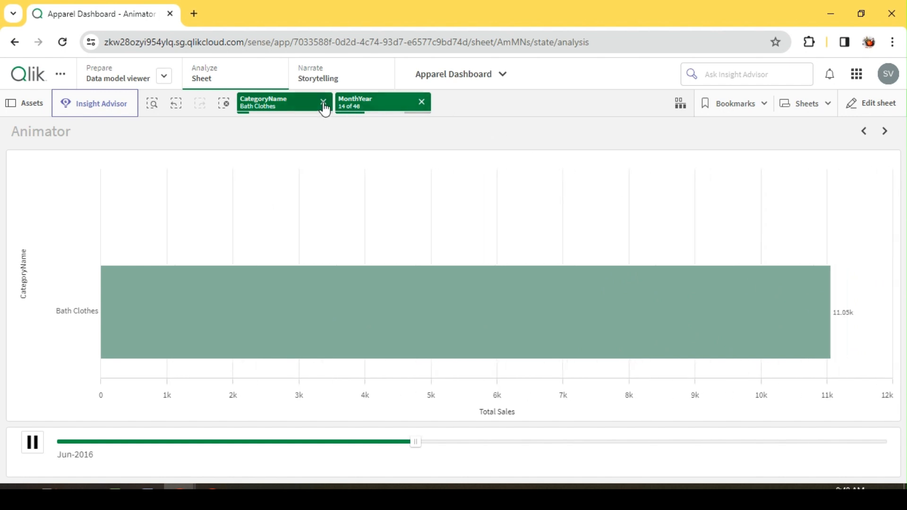
{"action": "left_click", "coordinate": [323, 102]}
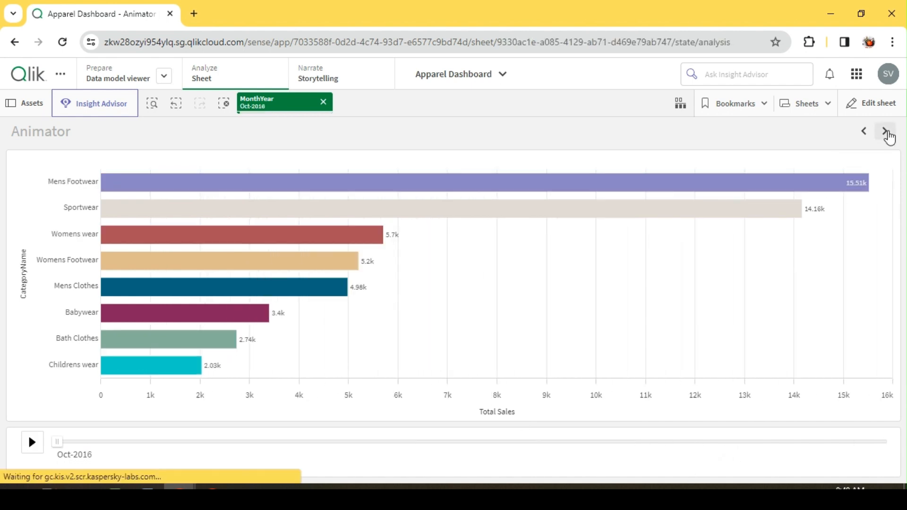
- Go to the Animator Dashboard sheet and play its animator across months
{"action": "left_click", "coordinate": [884, 131]}
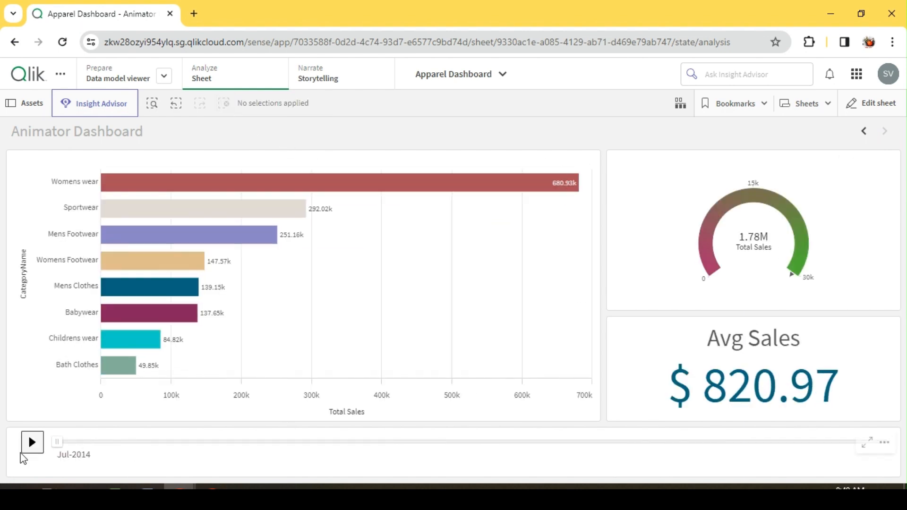
{"action": "left_click", "coordinate": [32, 442]}
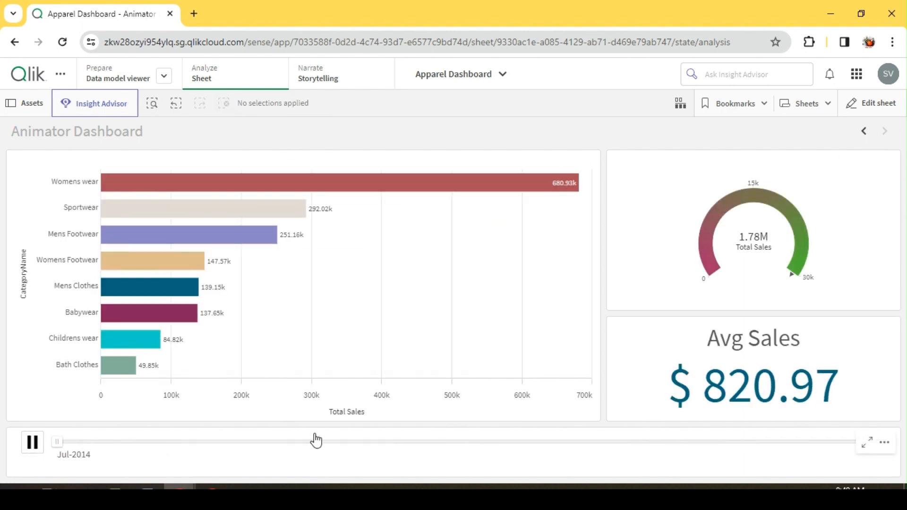